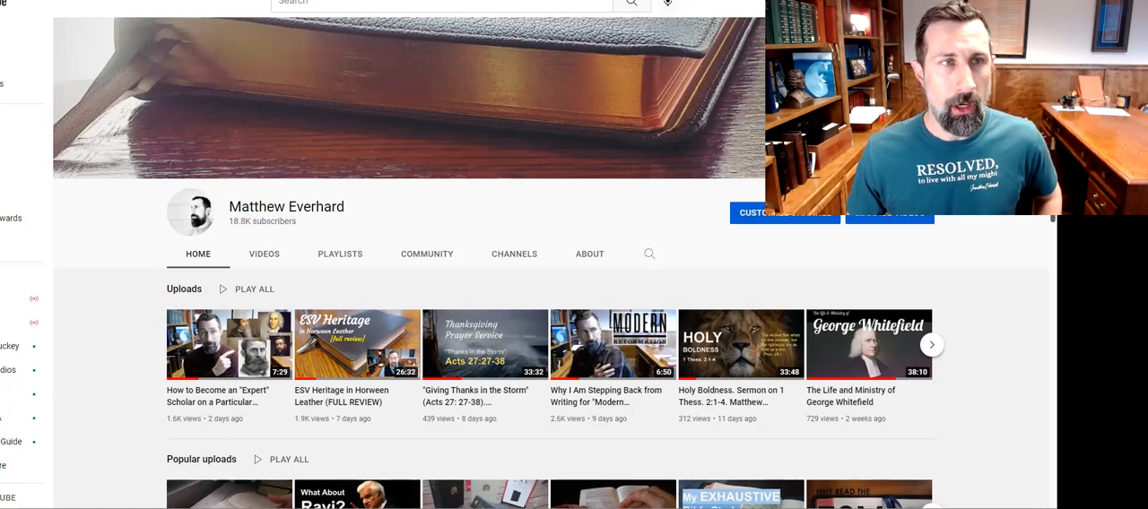
{"action": "mouse_move", "coordinate": [441, 165]}
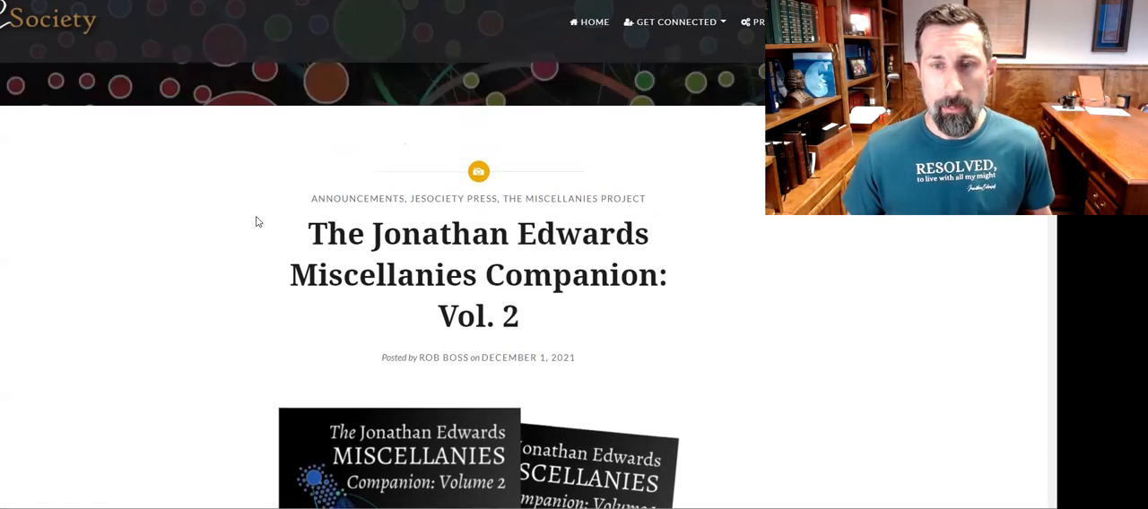
- Scroll the announcement down past the book covers to the editors Robert and Sarah Boss, the Amazon link and description
{"action": "scroll", "scroll_direction": "down", "scroll_amount": 3}
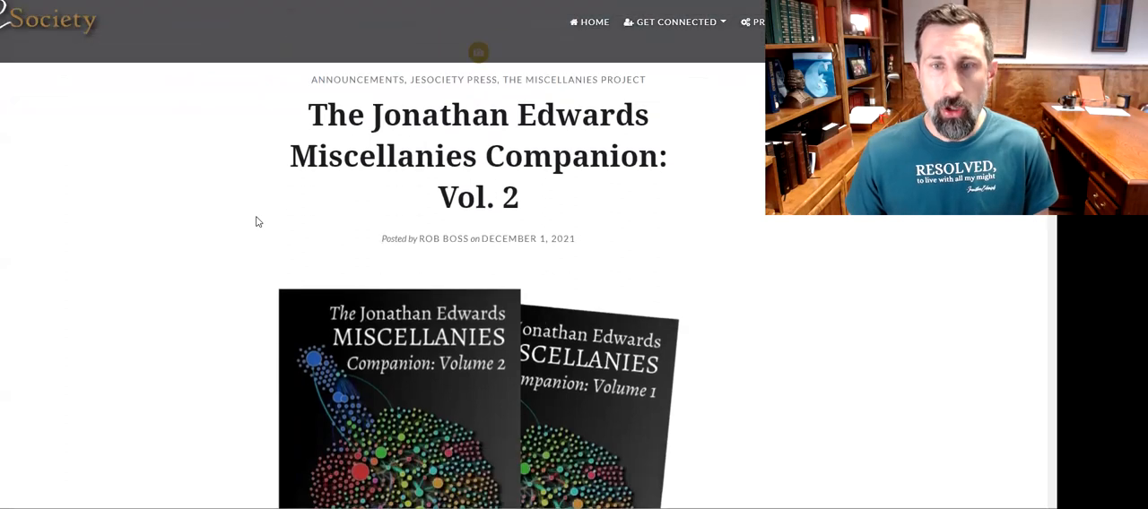
{"action": "scroll", "scroll_direction": "down", "scroll_amount": 3}
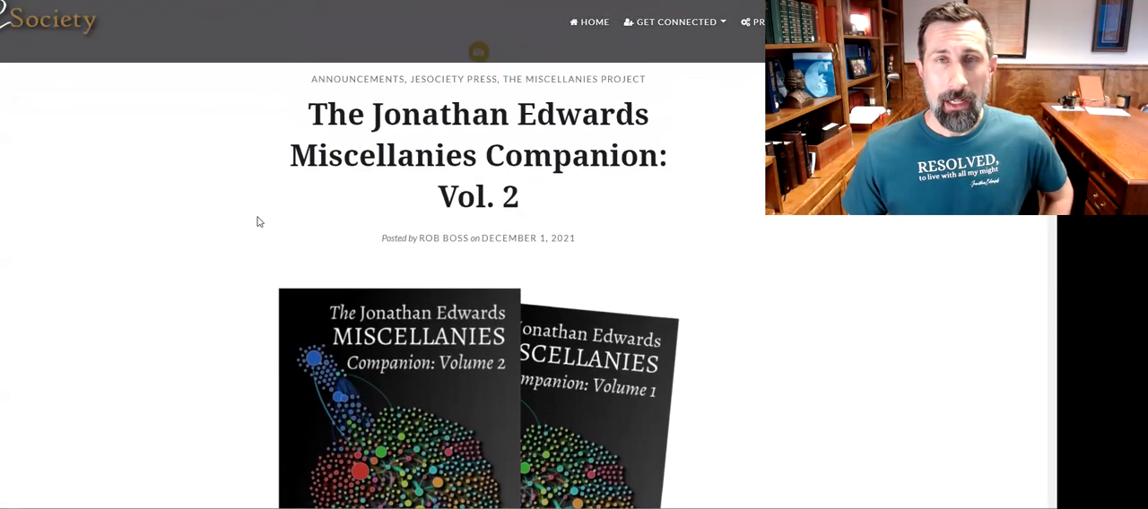
{"action": "scroll", "scroll_direction": "down", "scroll_amount": 3}
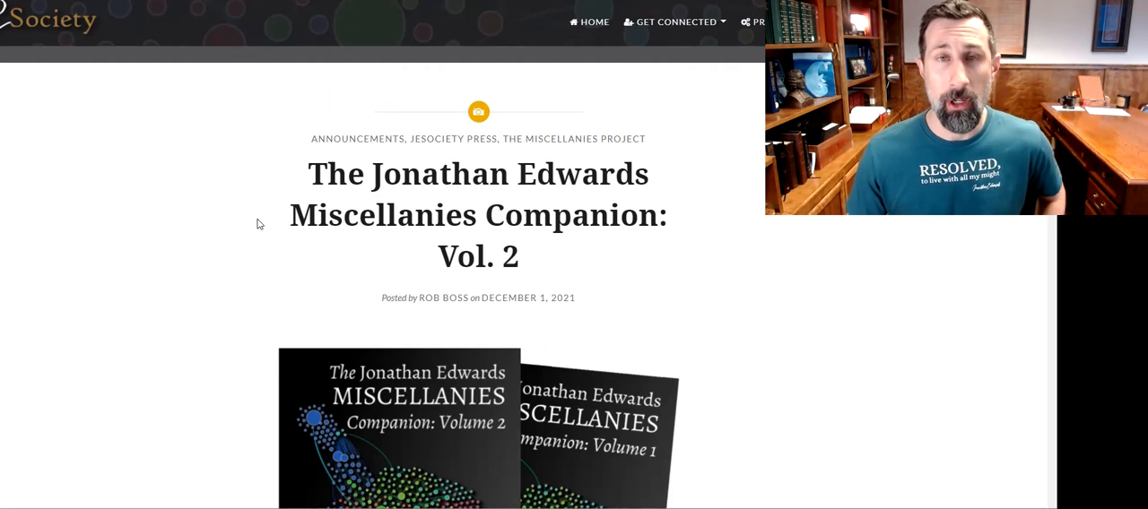
{"action": "mouse_move", "coordinate": [148, 201]}
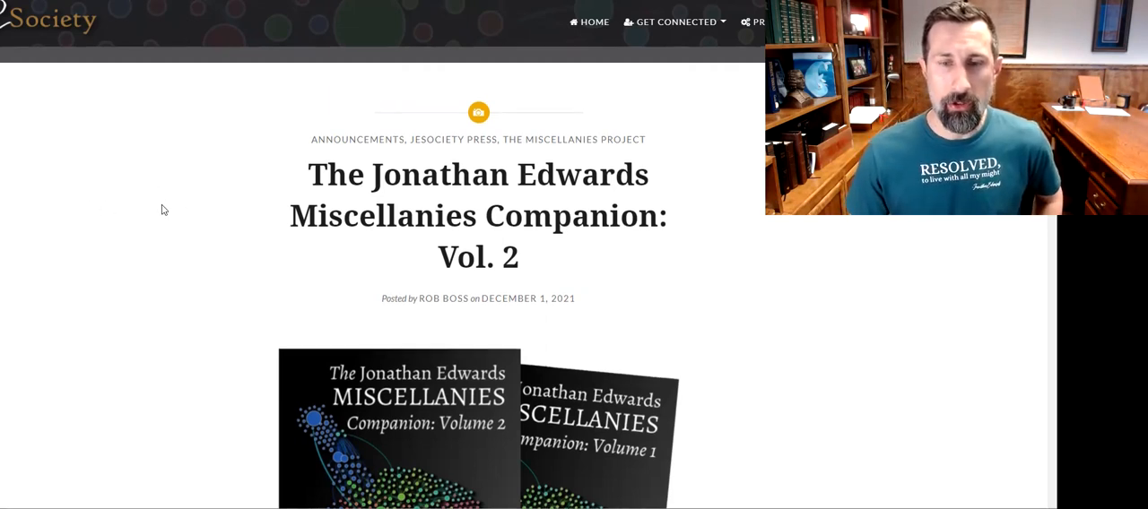
{"action": "scroll", "scroll_direction": "down", "scroll_amount": 3}
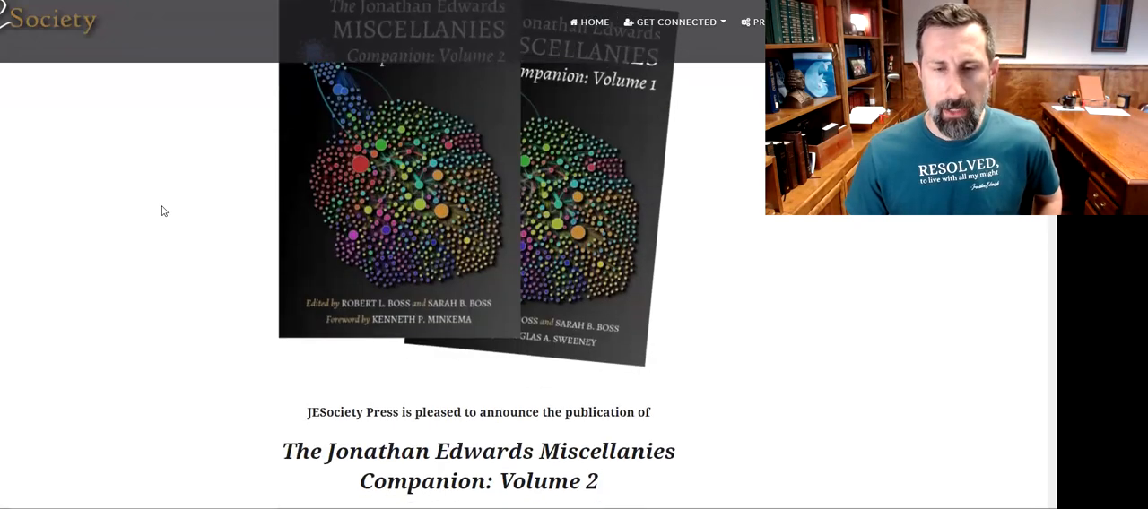
{"action": "scroll", "scroll_direction": "down", "scroll_amount": 3}
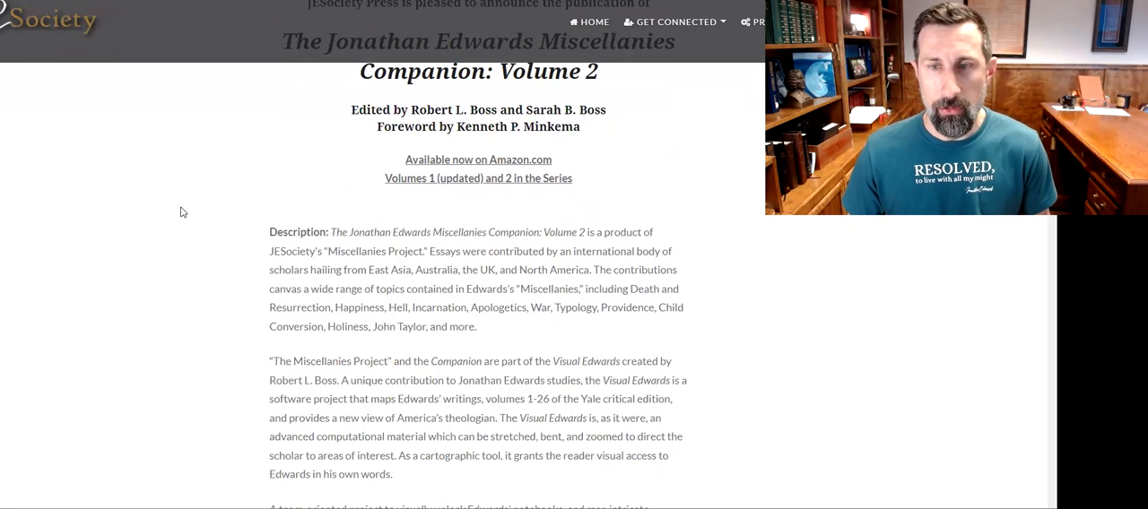
- Scroll the announcement back toward the Volume 2 and Volume 1 cover images
{"action": "scroll", "scroll_direction": "down", "scroll_amount": 3}
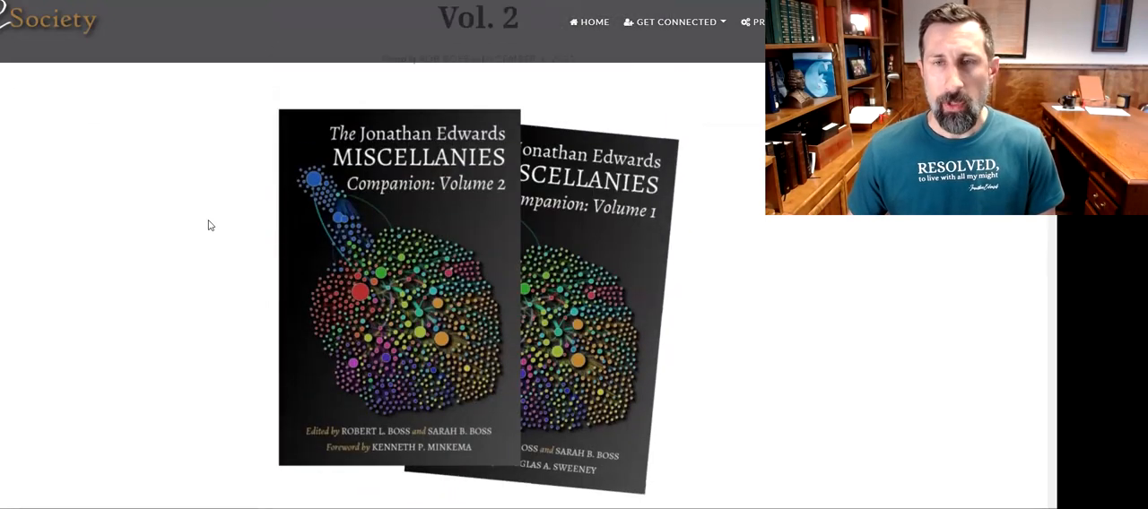
{"action": "scroll", "scroll_direction": "down", "scroll_amount": 3}
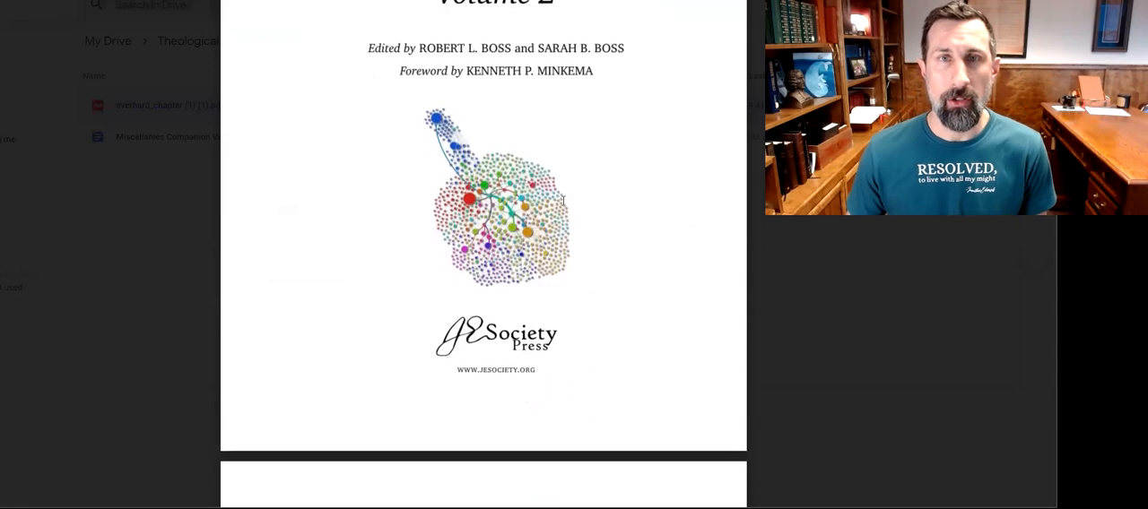
- Scroll the PDF past the title page, copyright, Praise for This Volume and figure list into the Contents
{"action": "scroll", "scroll_direction": "down", "scroll_amount": 3}
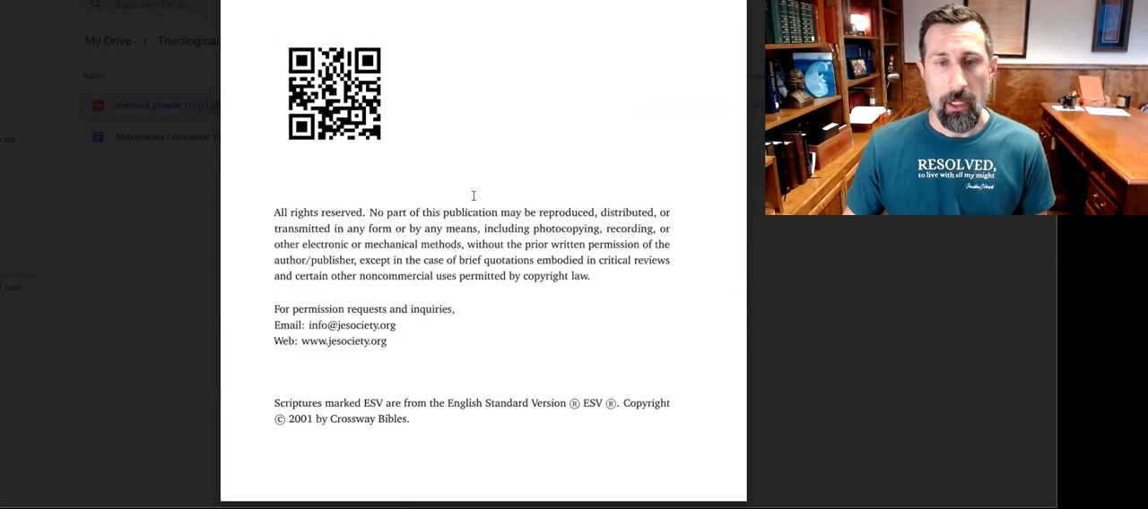
{"action": "scroll", "scroll_direction": "down", "scroll_amount": 3}
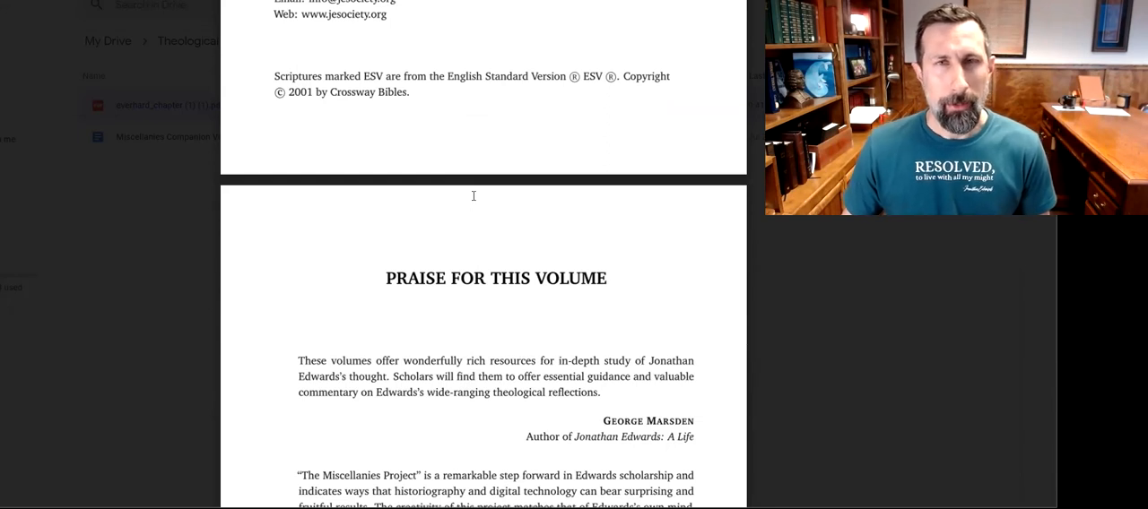
{"action": "scroll", "scroll_direction": "down", "scroll_amount": 3}
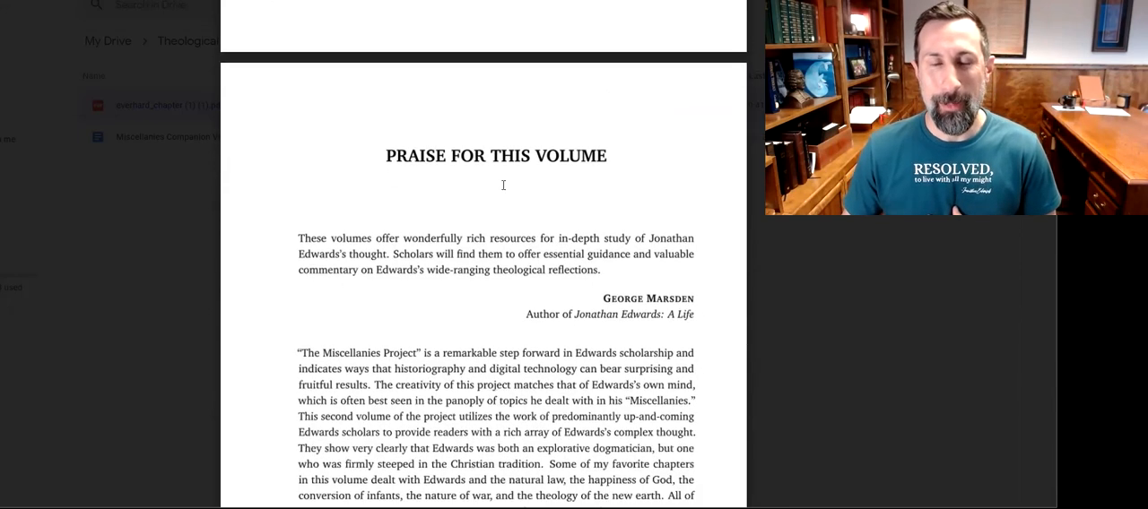
{"action": "scroll", "scroll_direction": "down", "scroll_amount": 3}
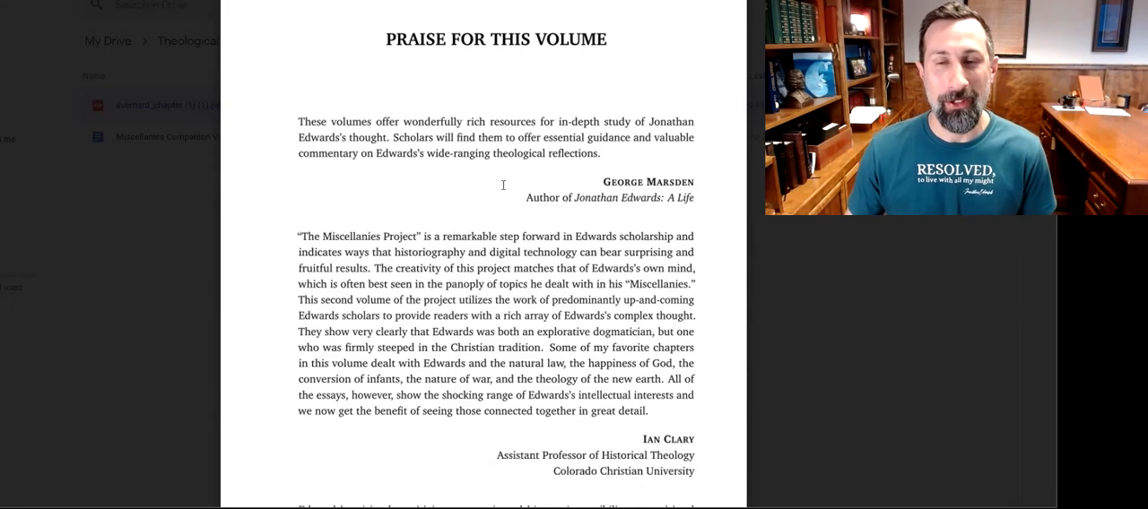
{"action": "scroll", "scroll_direction": "down", "scroll_amount": 3}
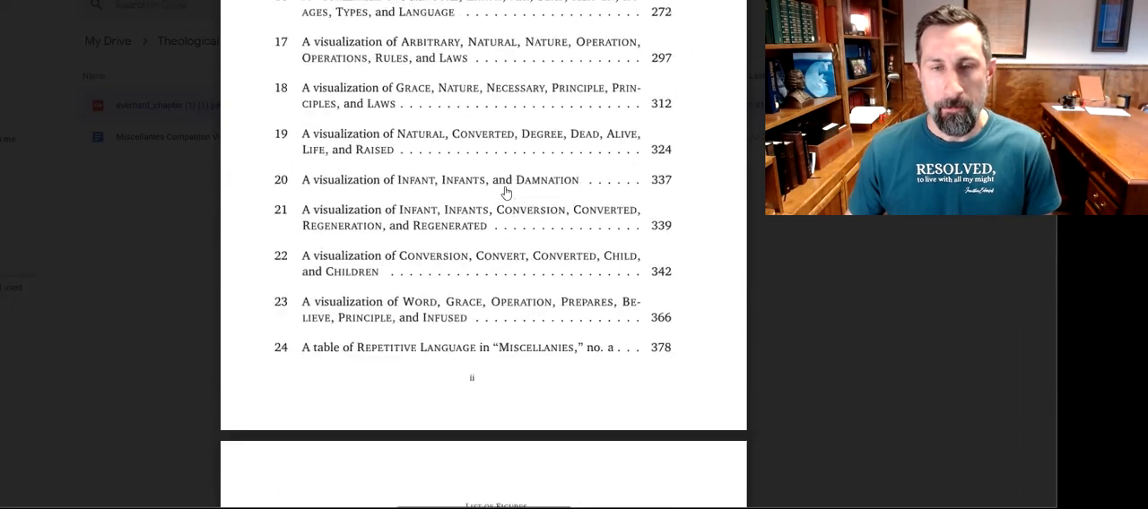
{"action": "scroll", "scroll_direction": "down", "scroll_amount": 3}
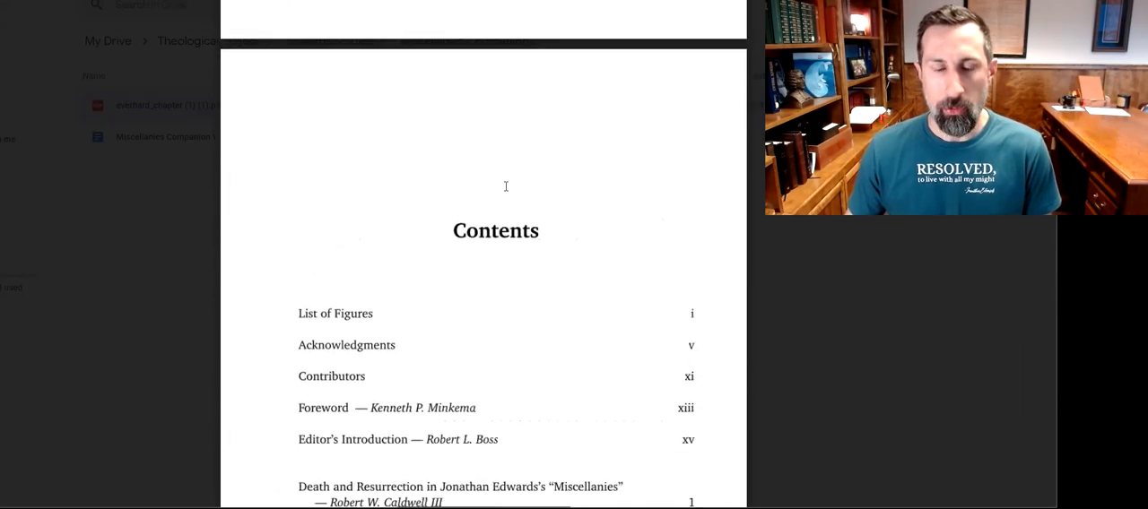
{"action": "scroll", "scroll_direction": "down", "scroll_amount": 3}
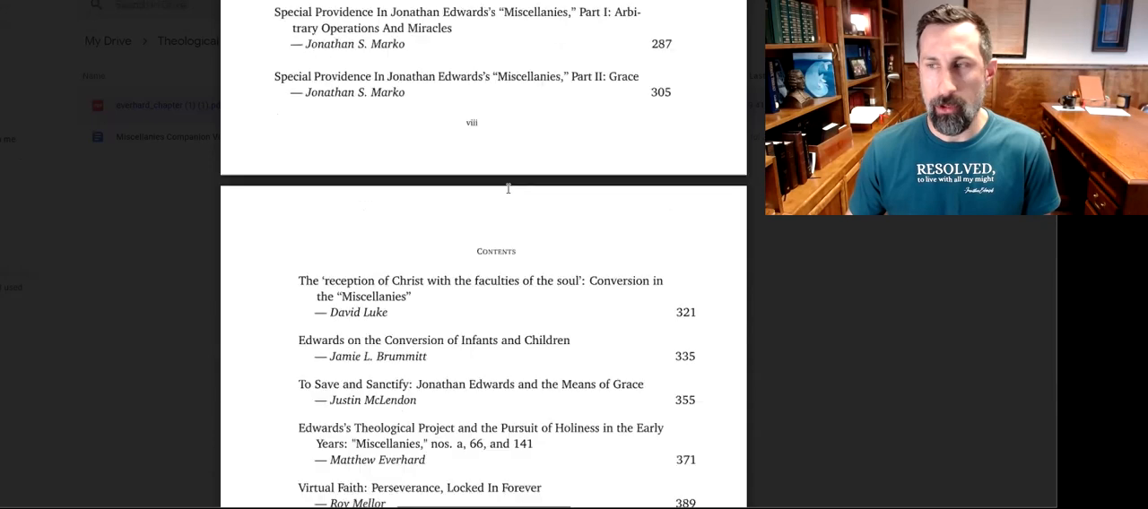
{"action": "scroll", "scroll_direction": "down", "scroll_amount": 3}
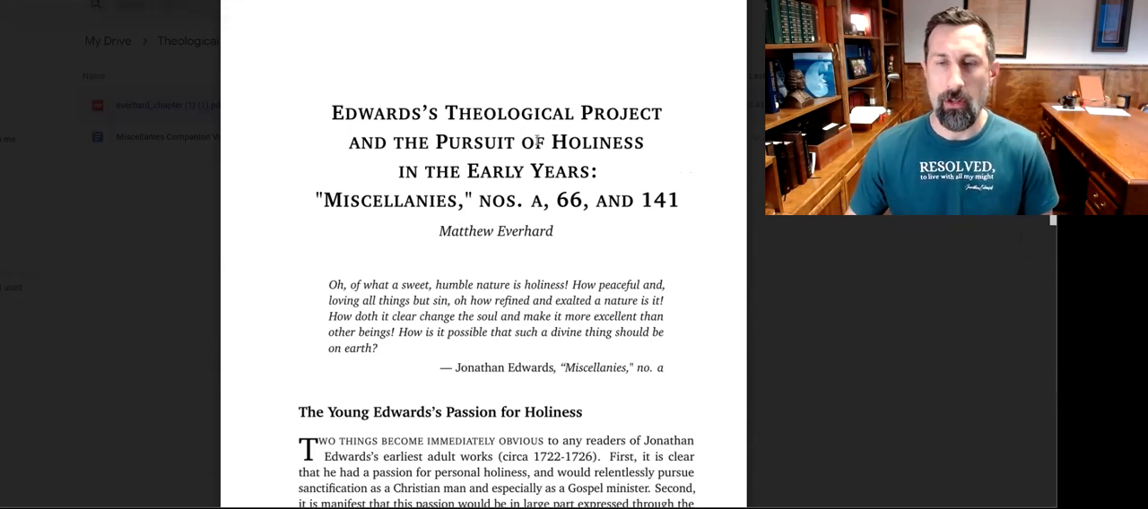
- Scroll down Everhard's chapter through its discussion of the Miscellanies
{"action": "scroll", "scroll_direction": "down", "scroll_amount": 3}
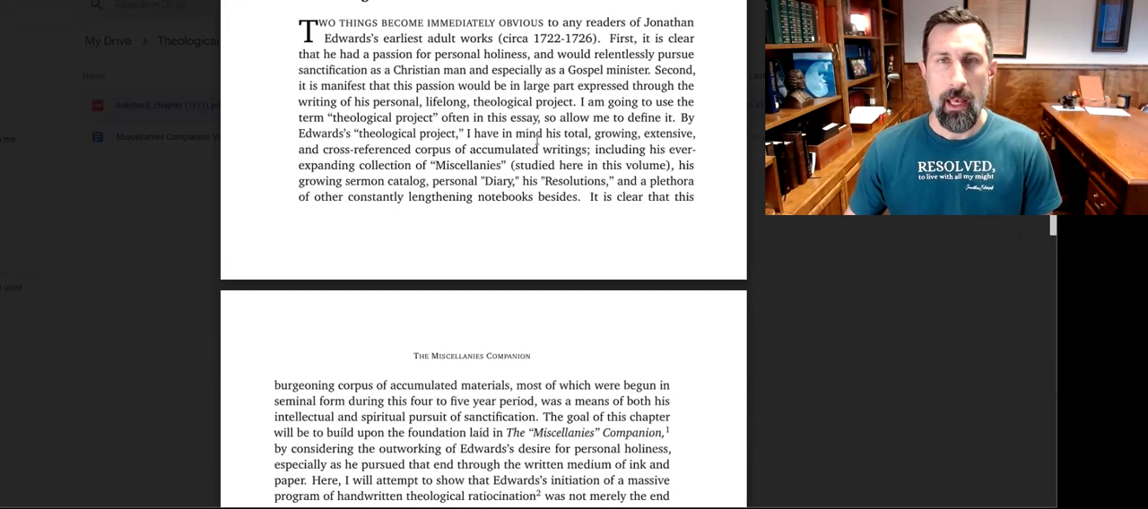
{"action": "scroll", "scroll_direction": "down", "scroll_amount": 3}
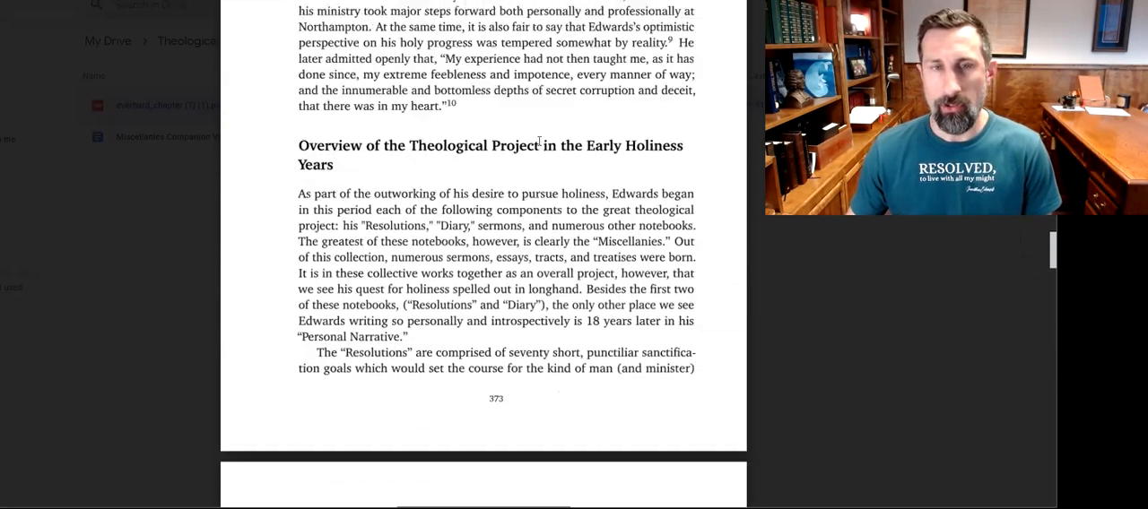
{"action": "scroll", "scroll_direction": "down", "scroll_amount": 3}
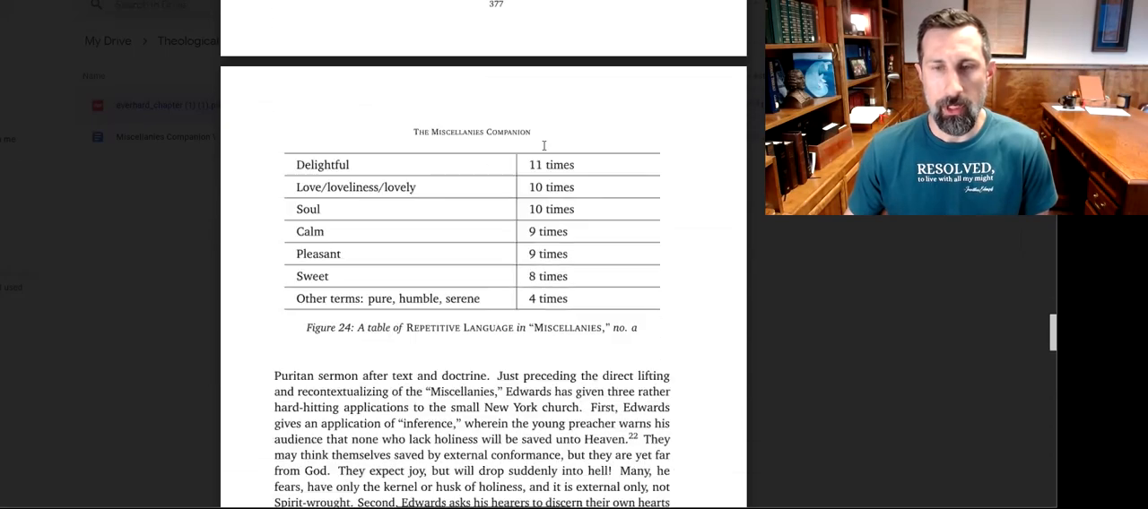
{"action": "scroll", "scroll_direction": "down", "scroll_amount": 3}
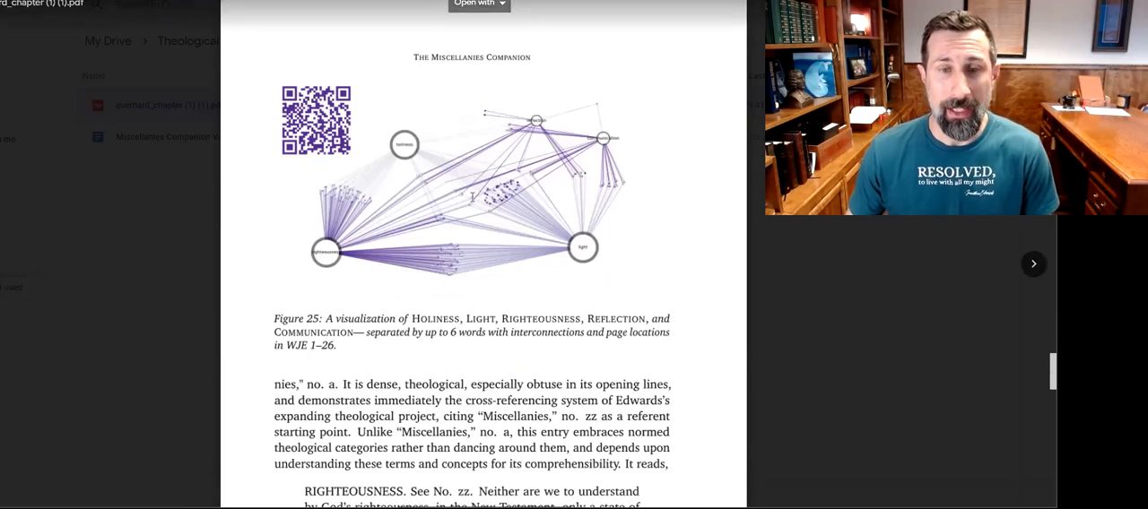
{"action": "scroll", "scroll_direction": "down", "scroll_amount": 3}
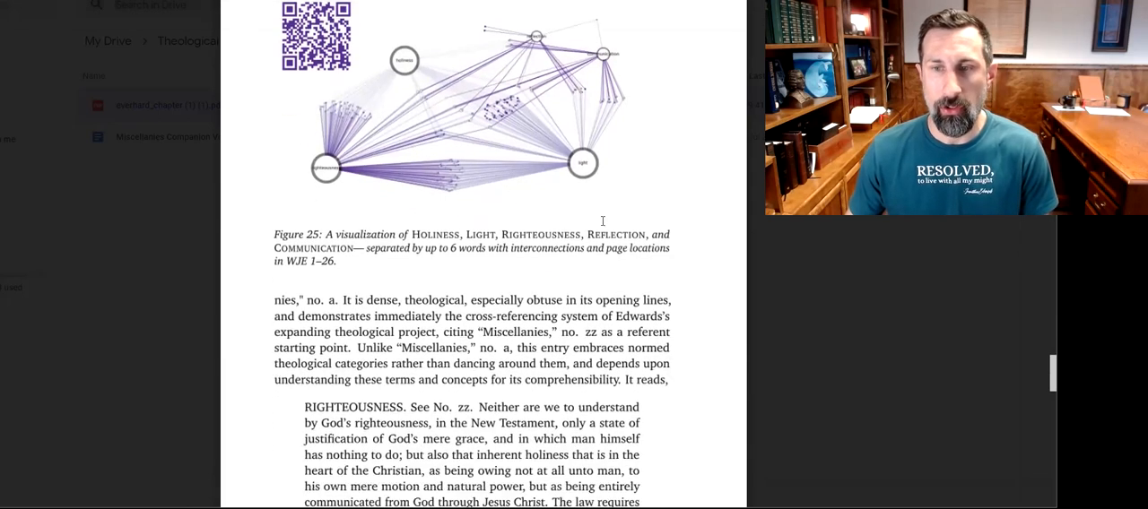
{"action": "scroll", "scroll_direction": "down", "scroll_amount": 3}
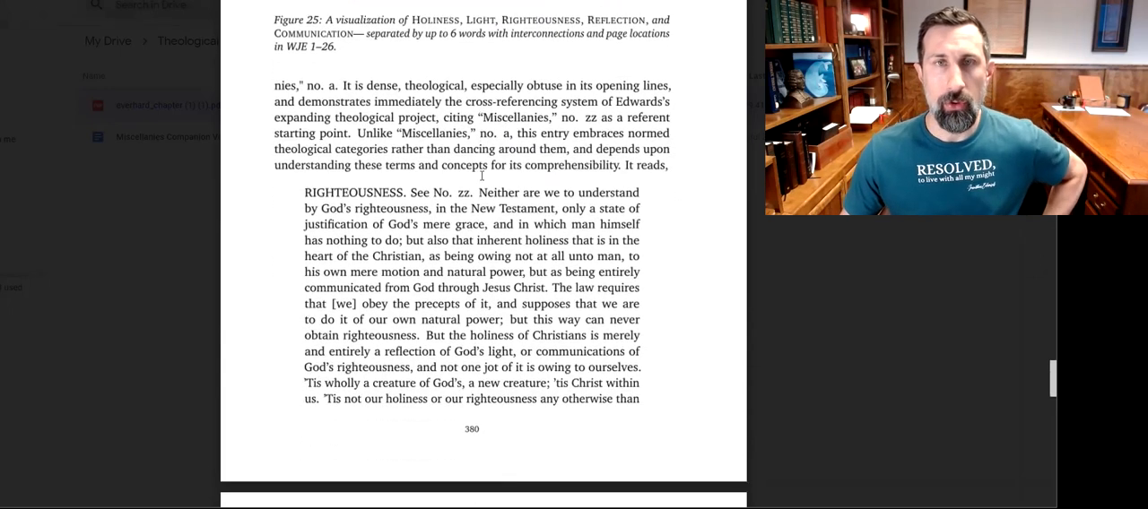
- Continue past 'Conclusion and Summary' to the chapter endnotes on page 385
{"action": "scroll", "scroll_direction": "down", "scroll_amount": 3}
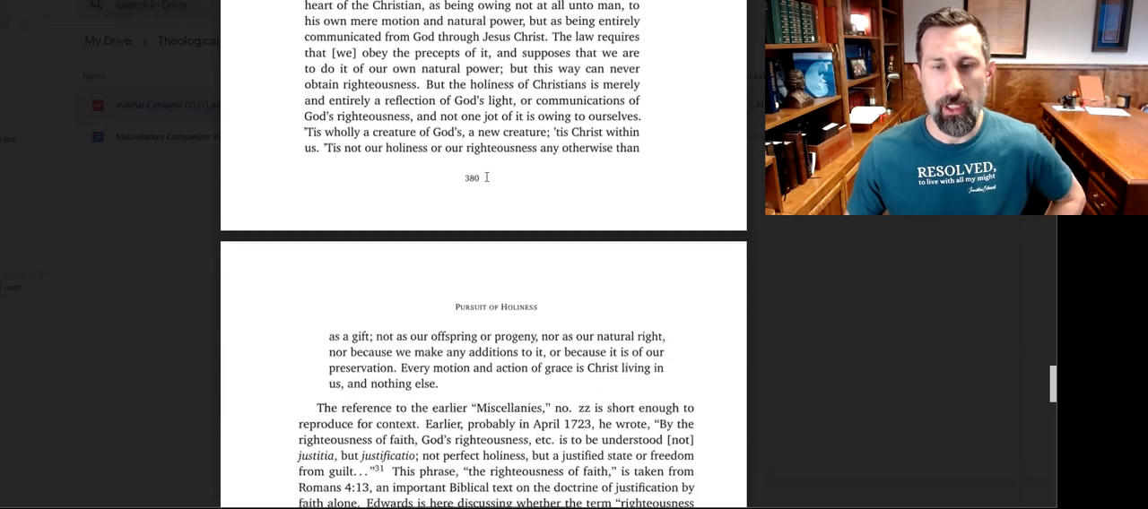
{"action": "scroll", "scroll_direction": "down", "scroll_amount": 3}
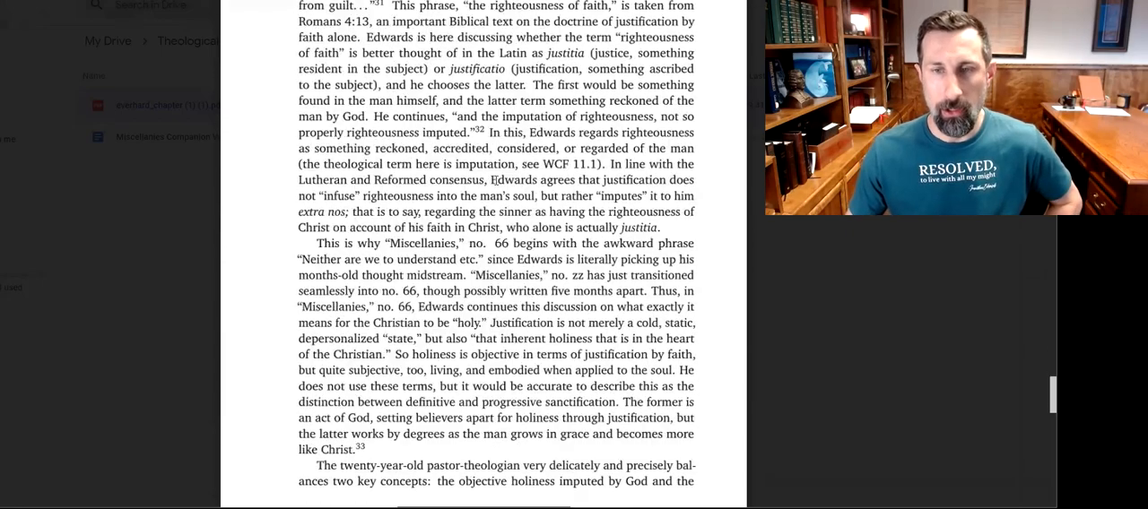
{"action": "scroll", "scroll_direction": "down", "scroll_amount": 3}
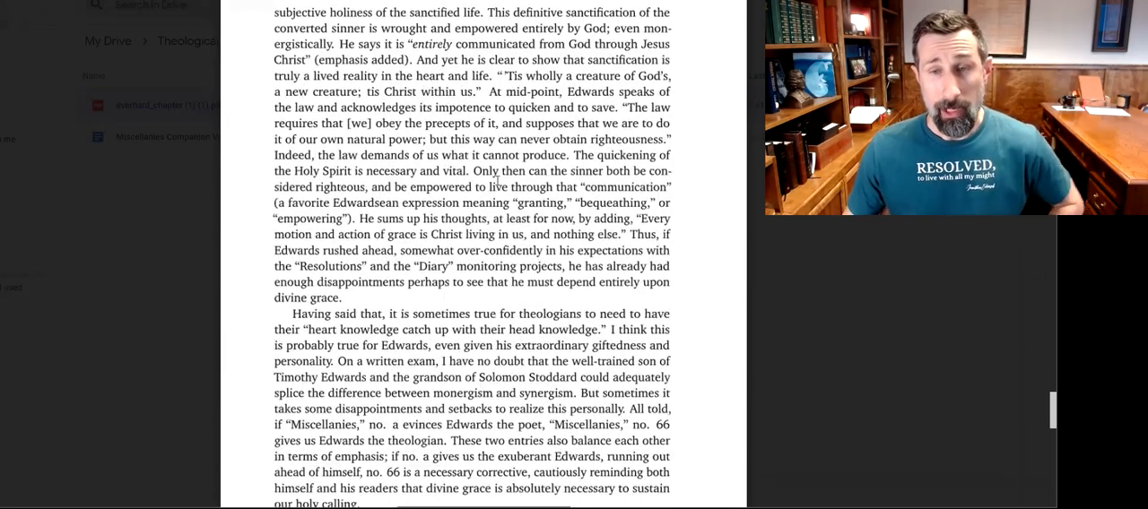
{"action": "scroll", "scroll_direction": "down", "scroll_amount": 3}
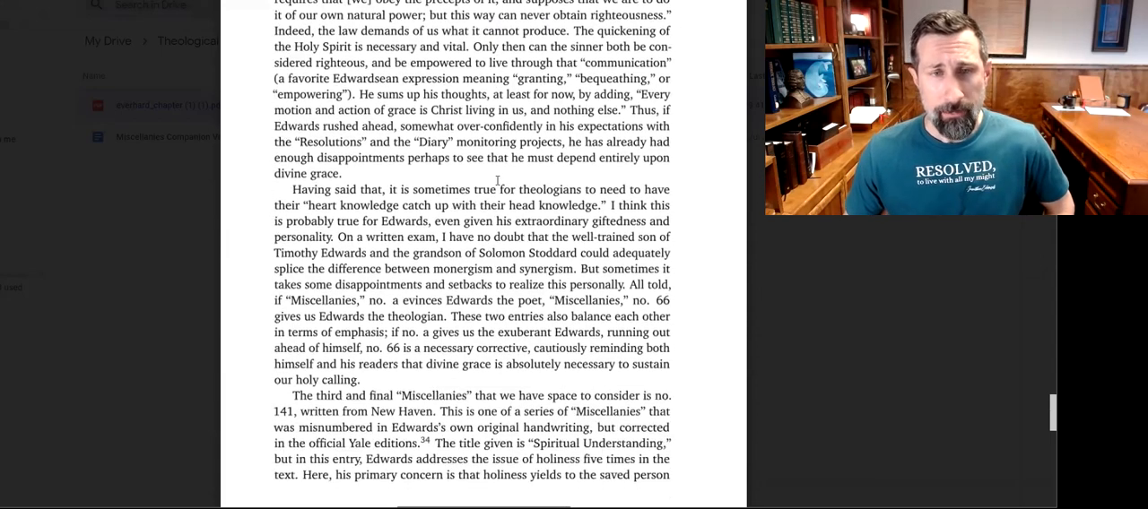
{"action": "scroll", "scroll_direction": "down", "scroll_amount": 3}
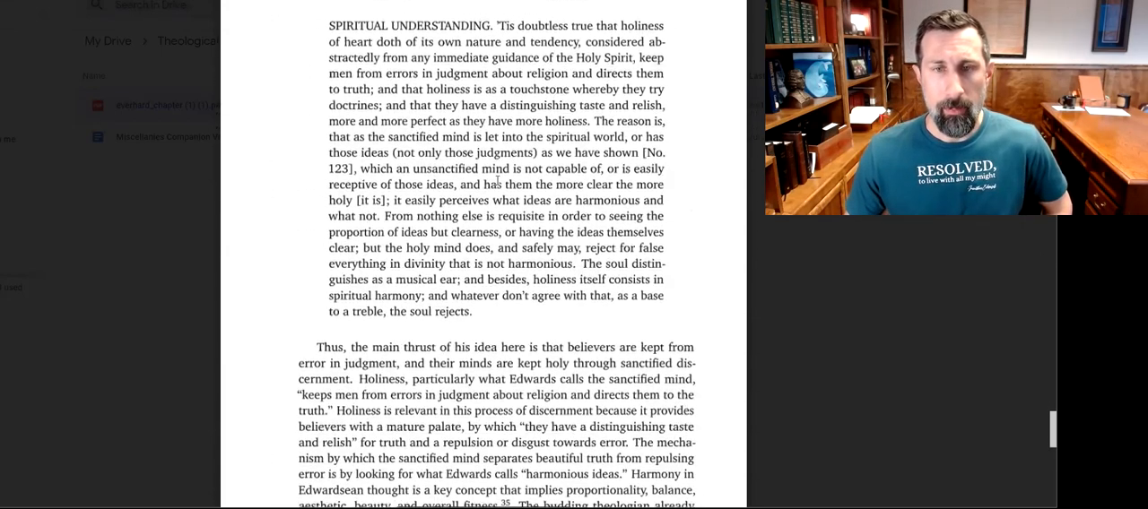
{"action": "scroll", "scroll_direction": "down", "scroll_amount": 3}
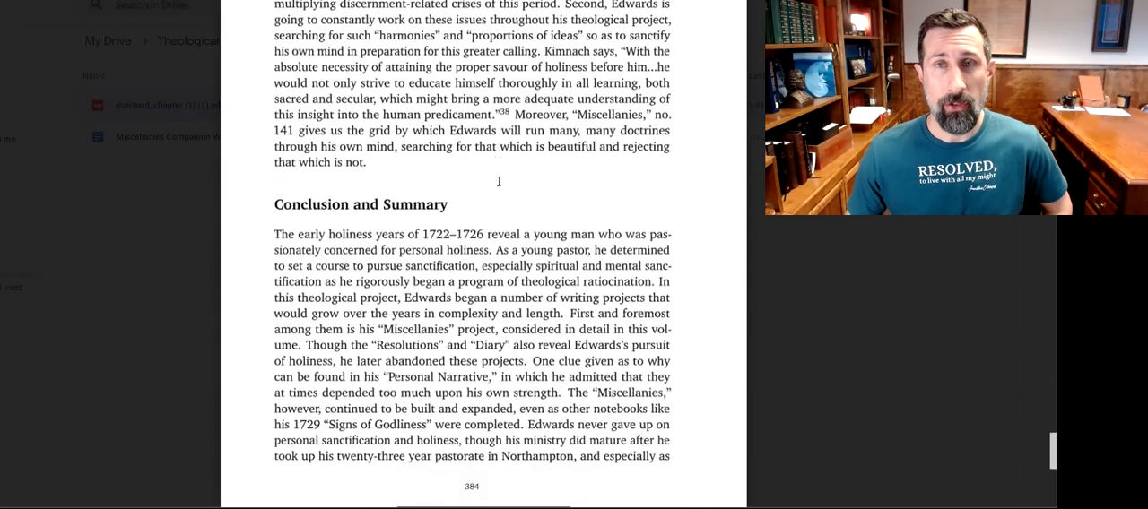
{"action": "scroll", "scroll_direction": "down", "scroll_amount": 3}
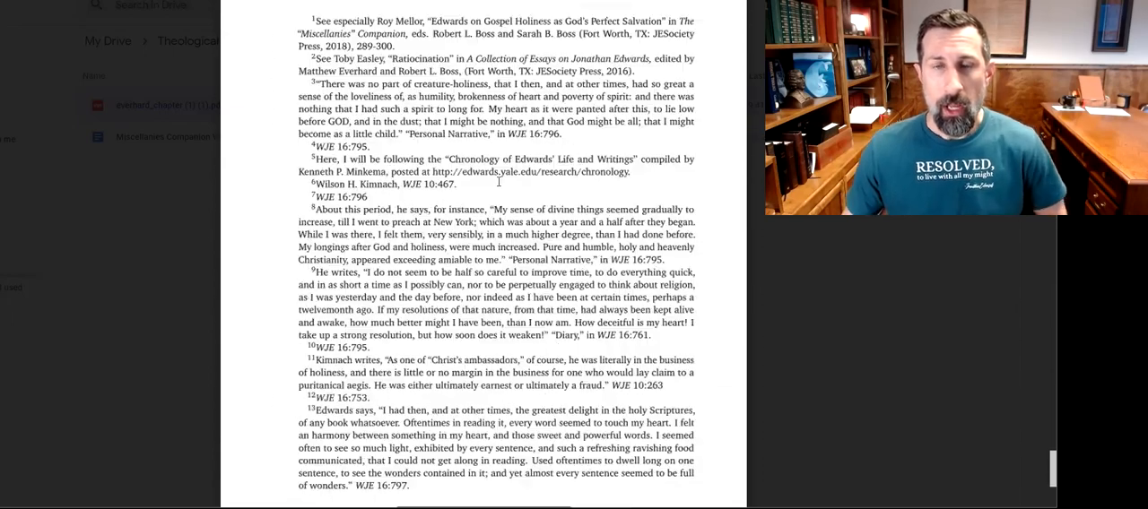
{"action": "scroll", "scroll_direction": "down", "scroll_amount": 3}
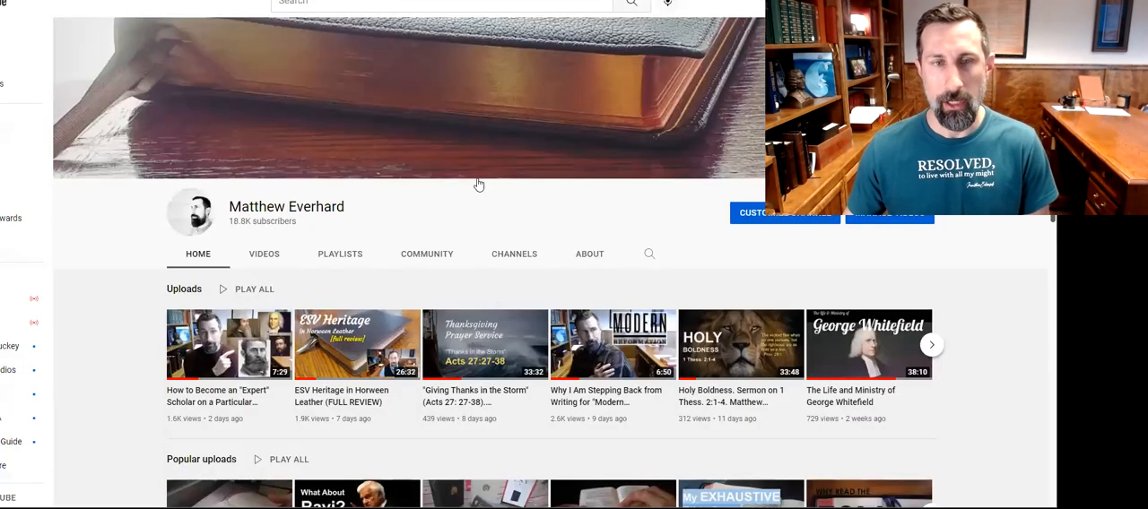
- Show the channel's About page and look over its description, stats and links
{"action": "left_click", "coordinate": [588, 255]}
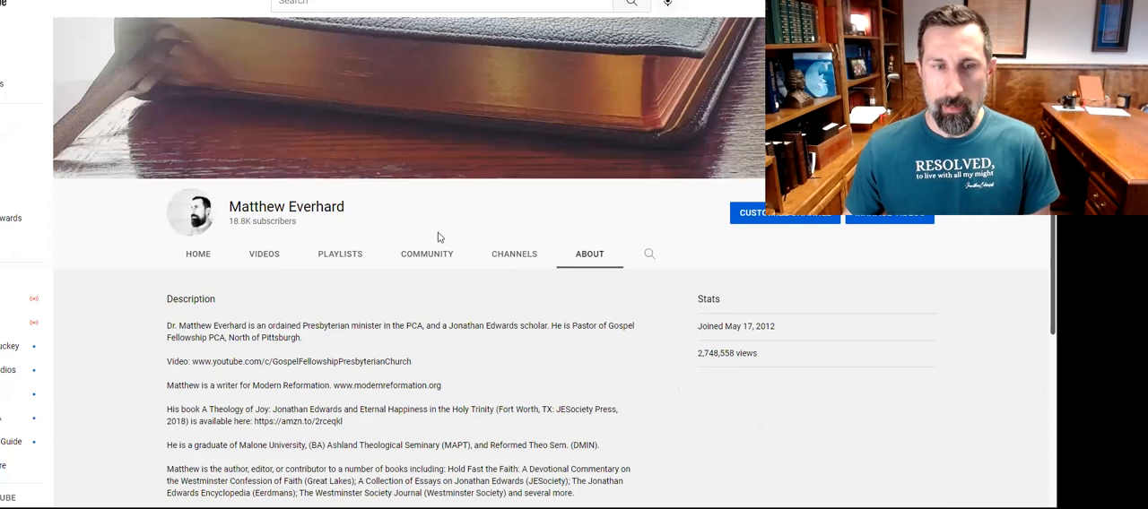
{"action": "scroll", "scroll_direction": "down", "scroll_amount": 3}
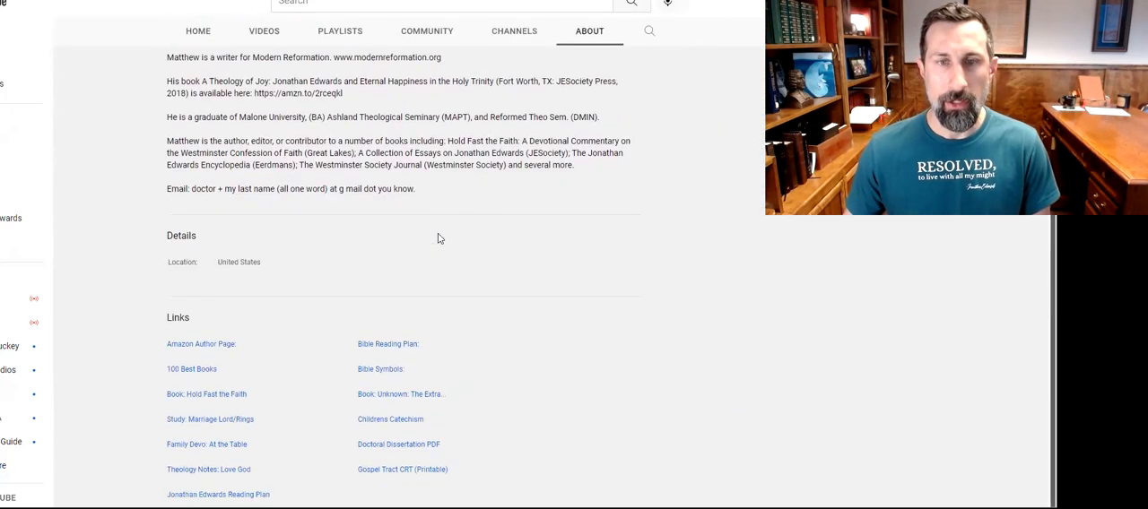
{"action": "scroll", "scroll_direction": "up", "scroll_amount": 3}
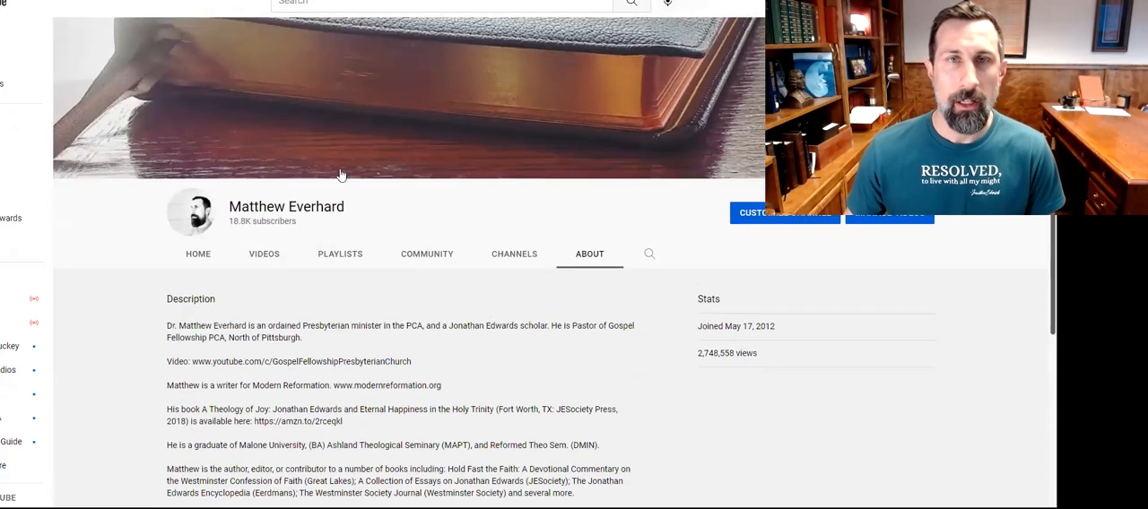
{"action": "mouse_move", "coordinate": [412, 247]}
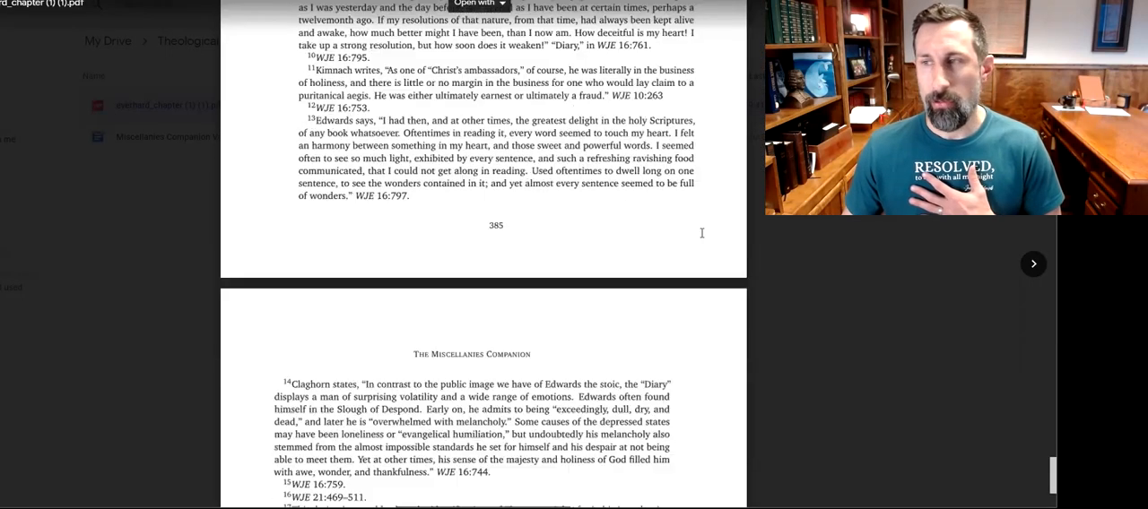
{"action": "scroll", "scroll_direction": "down", "scroll_amount": 3}
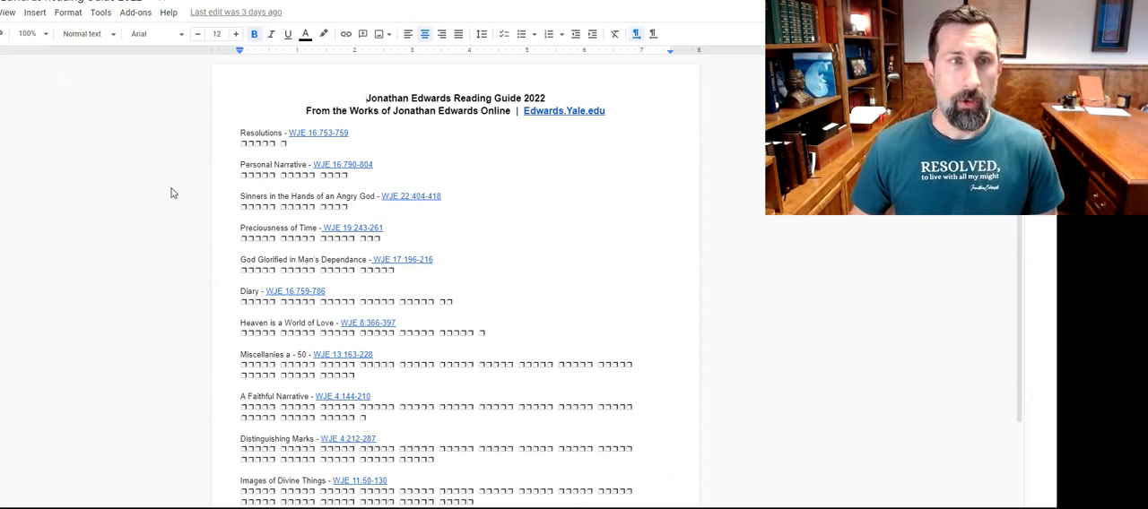
{"action": "mouse_move", "coordinate": [200, 244]}
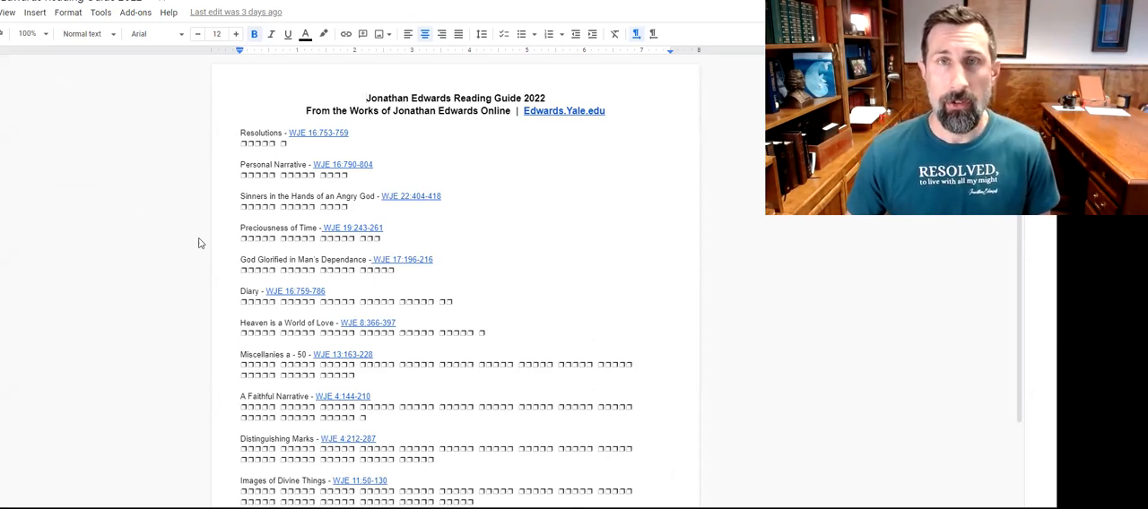
{"action": "mouse_move", "coordinate": [29, 34]}
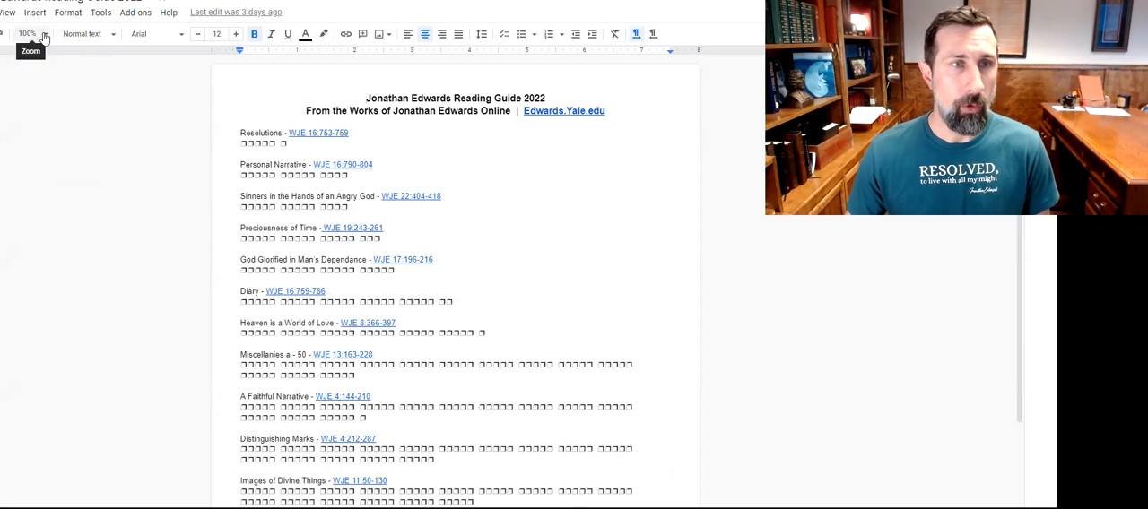
- Set the document zoom to 150% from the toolbar Zoom dropdown
{"action": "left_click", "coordinate": [27, 32]}
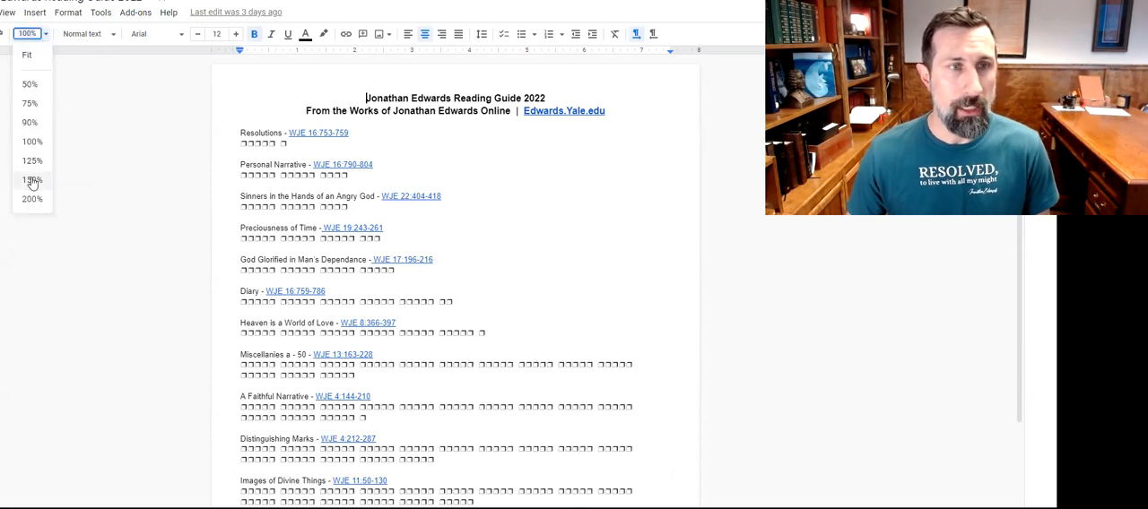
{"action": "left_click", "coordinate": [32, 179]}
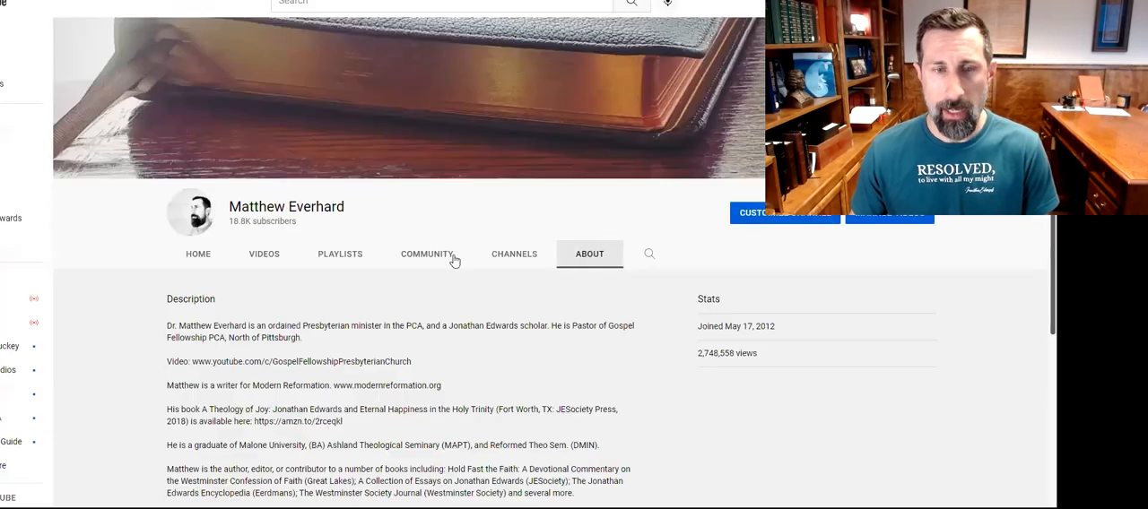
{"action": "scroll", "scroll_direction": "down", "scroll_amount": 3}
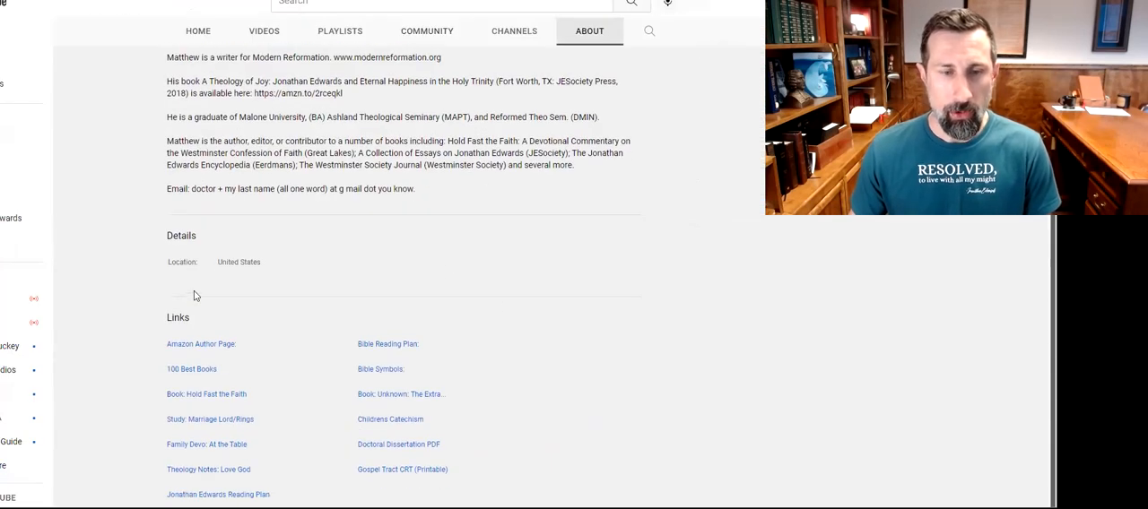
{"action": "mouse_move", "coordinate": [276, 445]}
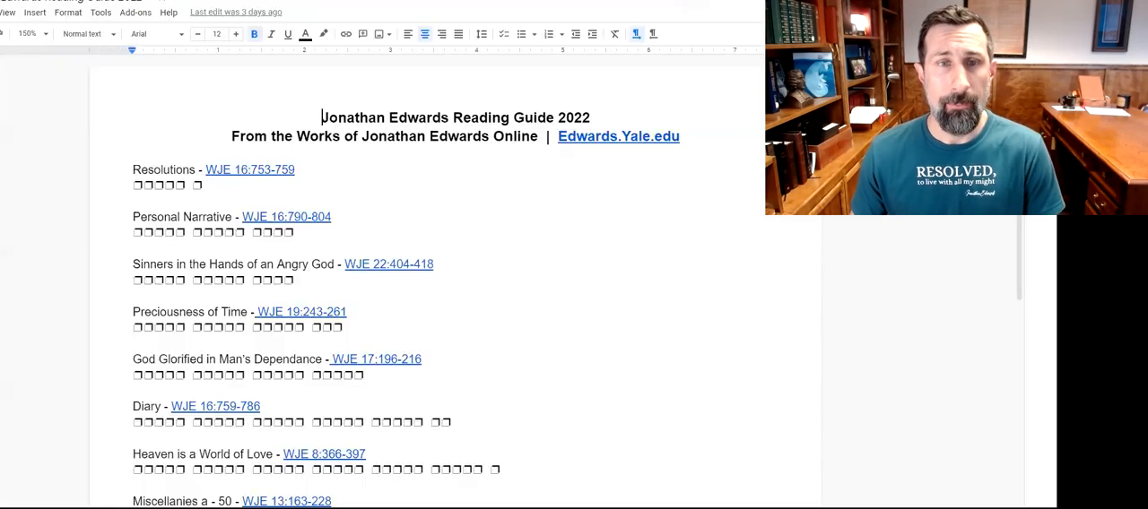
{"action": "scroll", "scroll_direction": "down", "scroll_amount": 3}
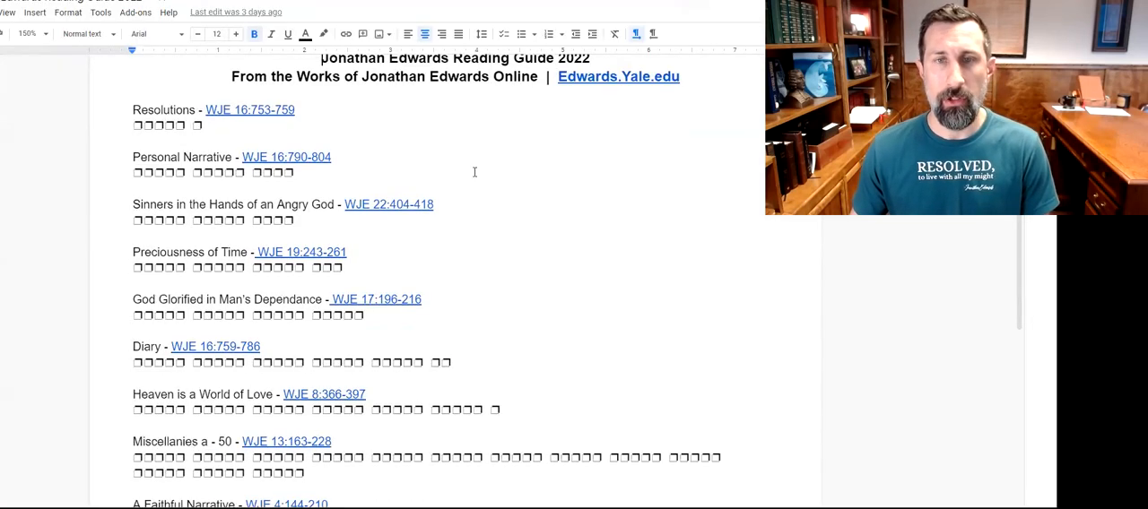
{"action": "scroll", "scroll_direction": "down", "scroll_amount": 3}
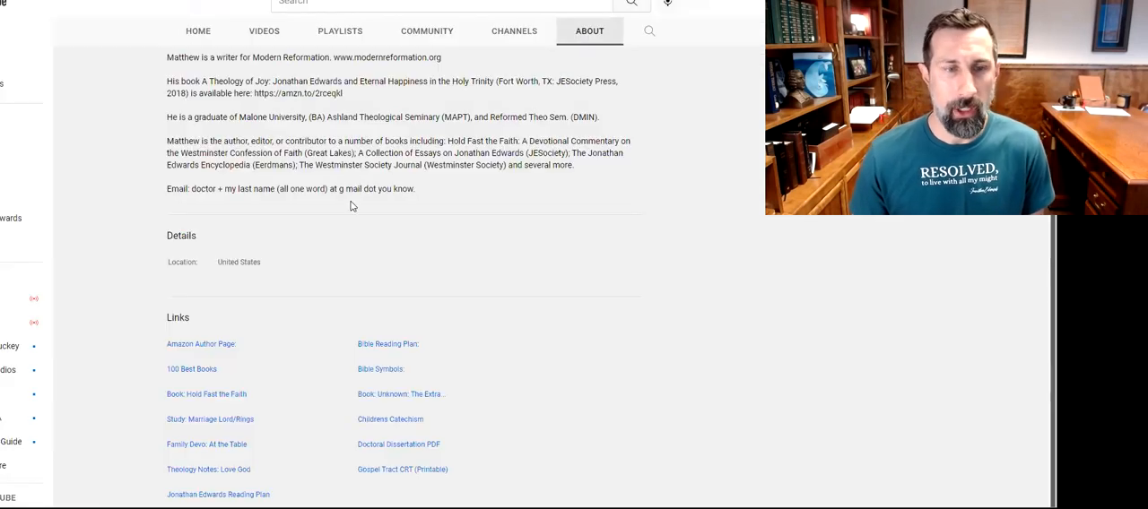
{"action": "mouse_move", "coordinate": [332, 369]}
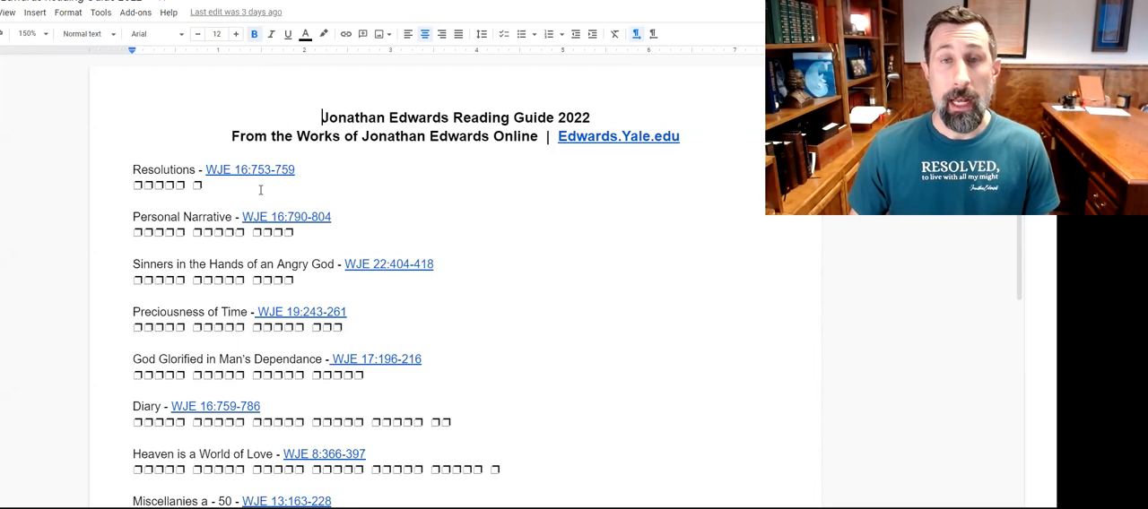
{"action": "scroll", "scroll_direction": "down", "scroll_amount": 3}
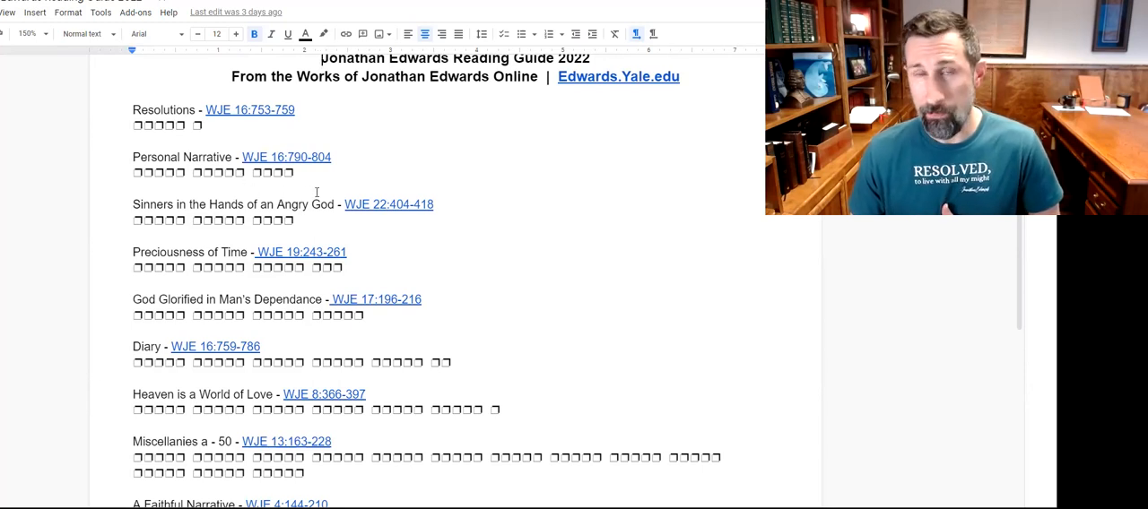
{"action": "scroll", "scroll_direction": "down", "scroll_amount": 3}
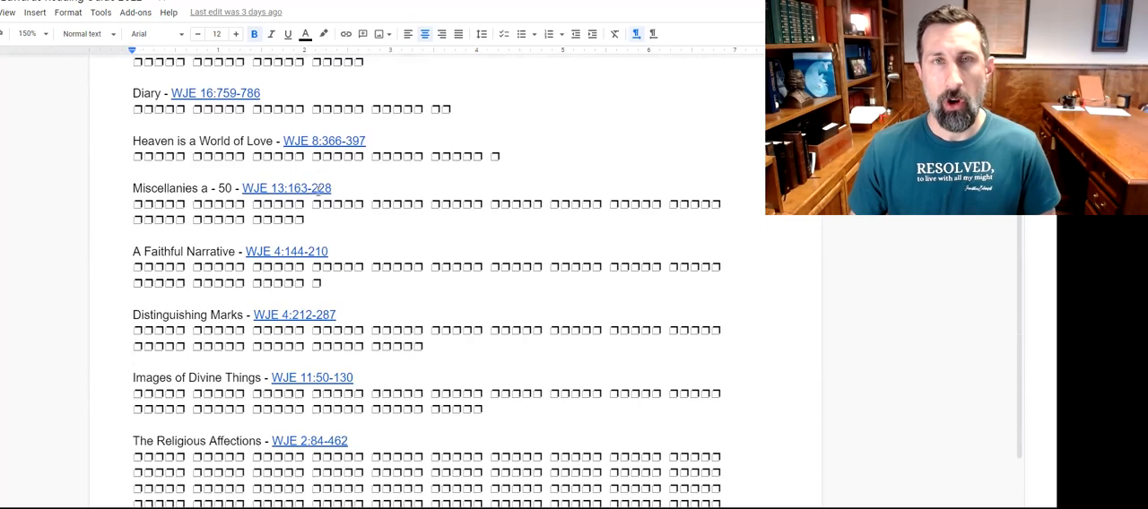
{"action": "scroll", "scroll_direction": "down", "scroll_amount": 3}
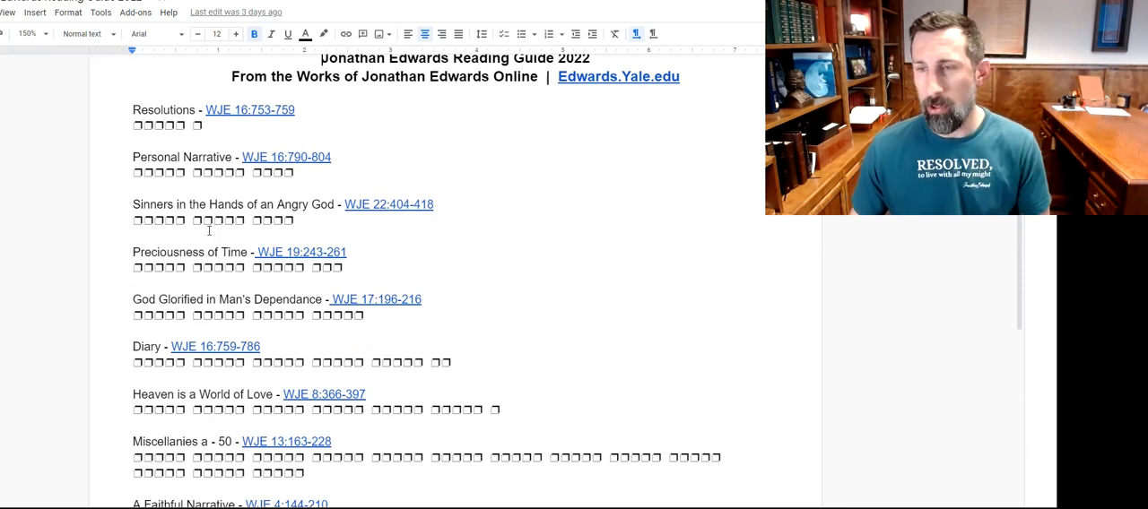
{"action": "scroll", "scroll_direction": "down", "scroll_amount": 3}
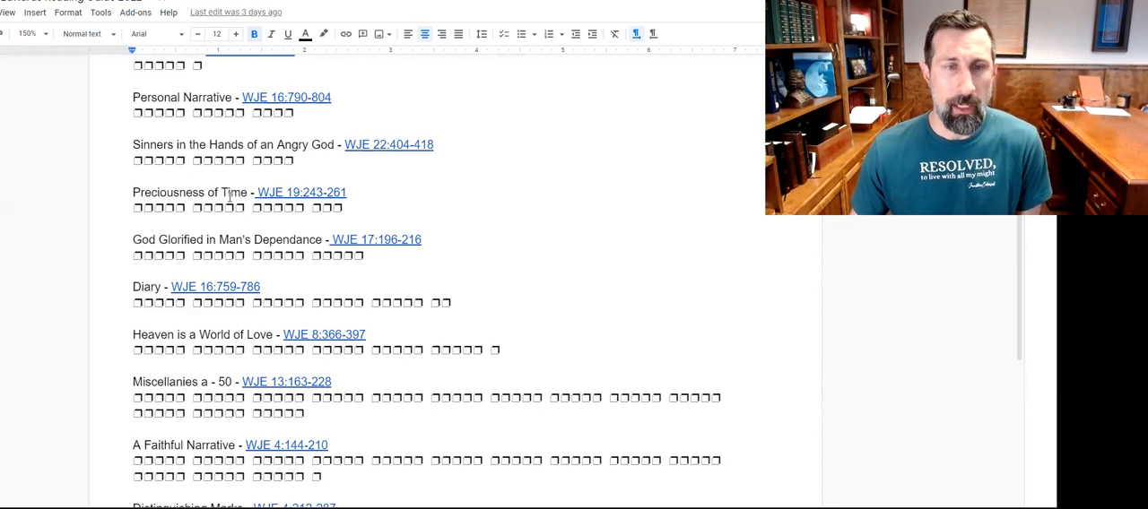
{"action": "scroll", "scroll_direction": "down", "scroll_amount": 3}
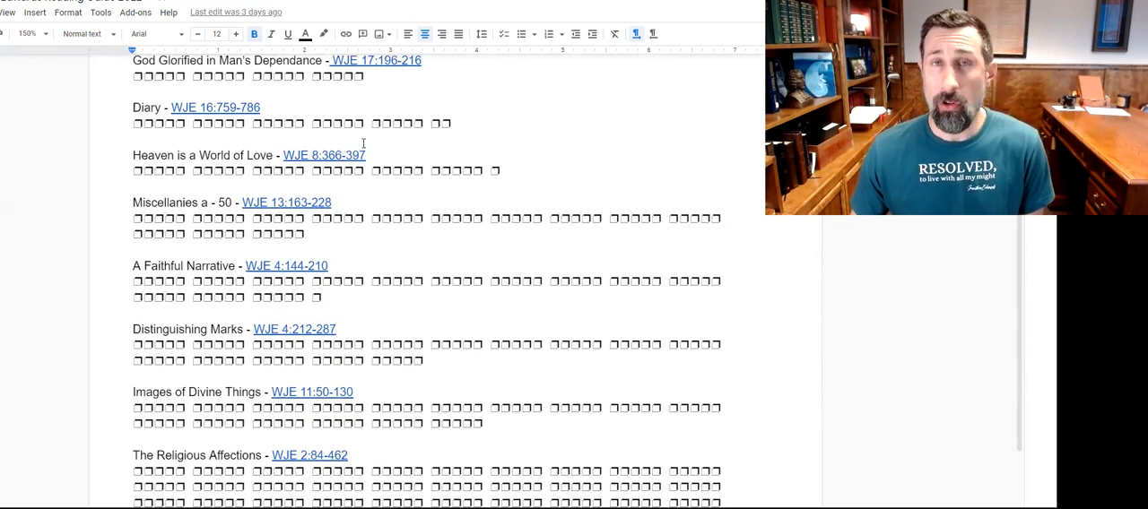
{"action": "scroll", "scroll_direction": "down", "scroll_amount": 3}
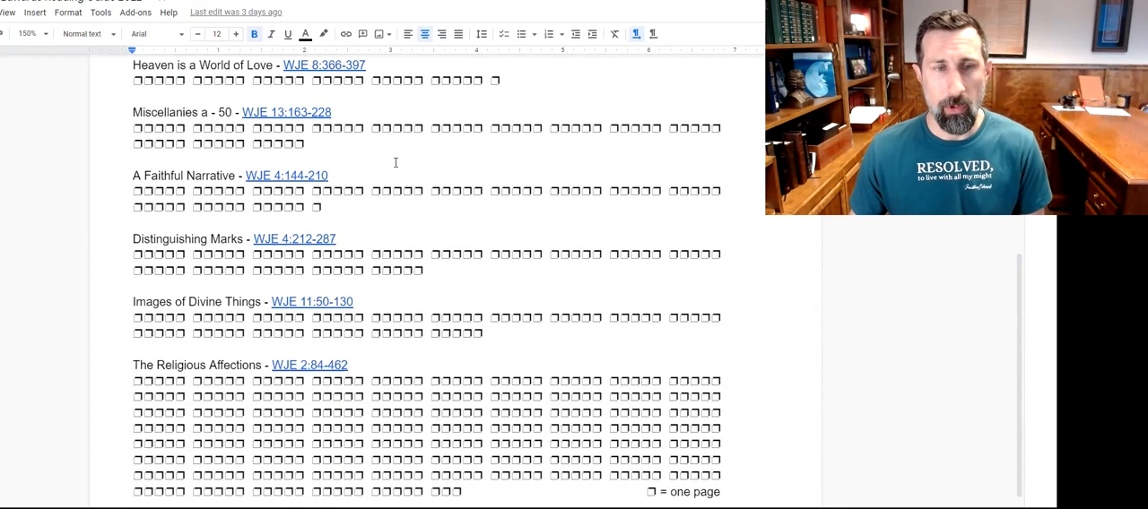
{"action": "scroll", "scroll_direction": "down", "scroll_amount": 3}
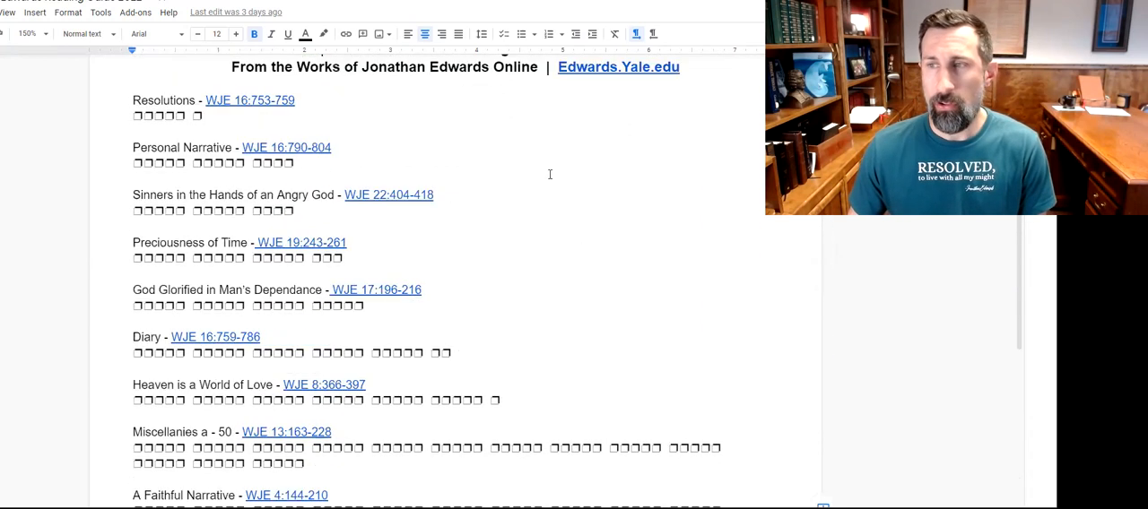
{"action": "scroll", "scroll_direction": "up", "scroll_amount": 3}
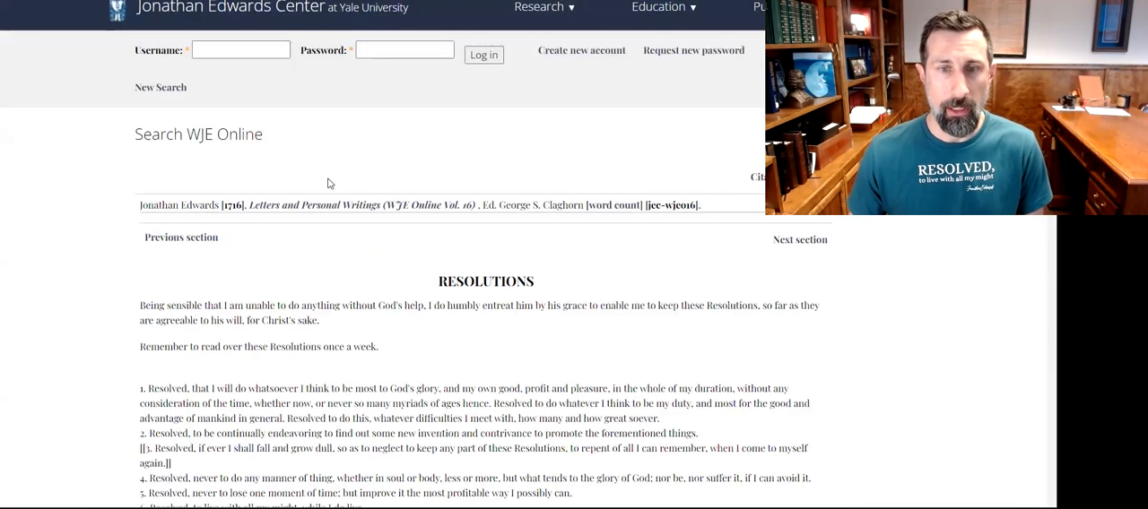
- Select the Resolutions text from its RESOLUTIONS heading and extend the selection down the numbered resolutions
{"action": "scroll", "scroll_direction": "down", "scroll_amount": 3}
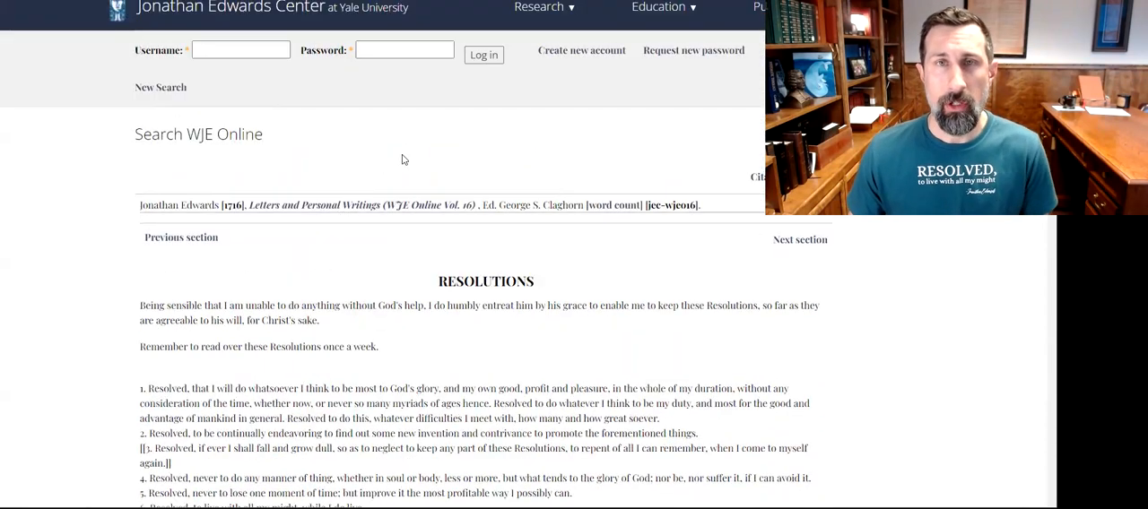
{"action": "scroll", "scroll_direction": "down", "scroll_amount": 3}
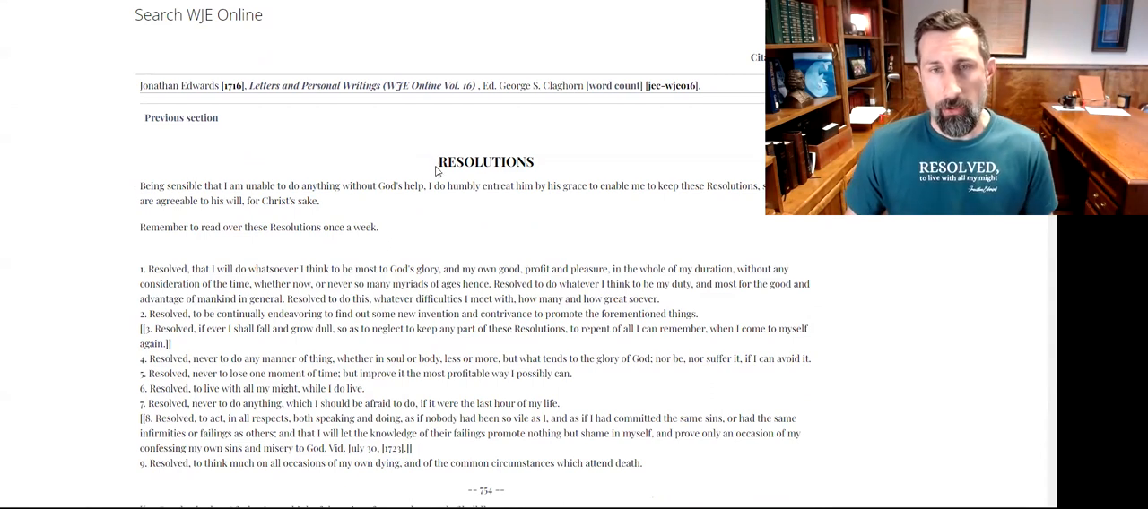
{"action": "left_click_drag", "start_coordinate": [434, 162], "coordinate": [552, 463]}
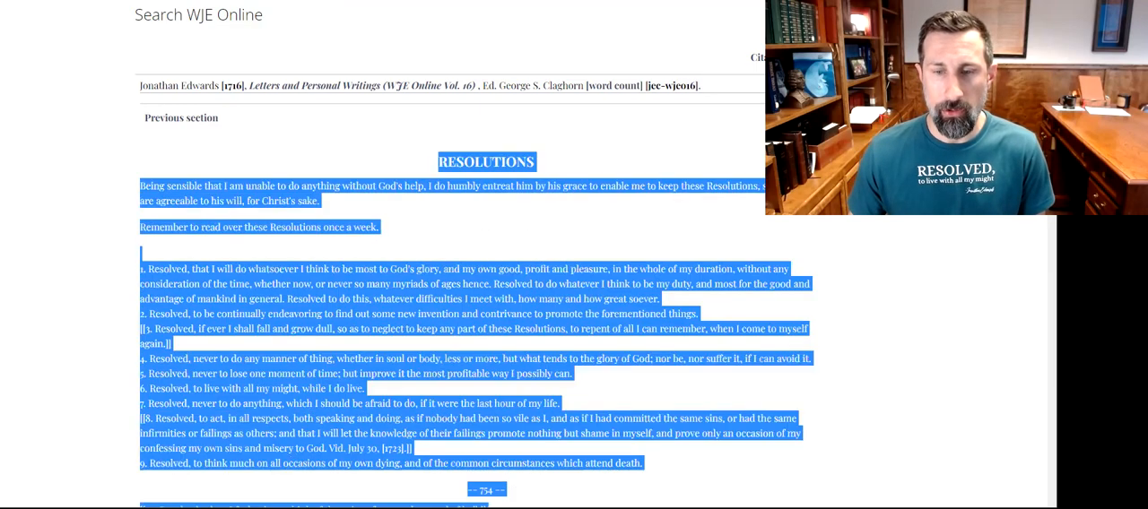
{"action": "scroll", "scroll_direction": "down", "scroll_amount": 3}
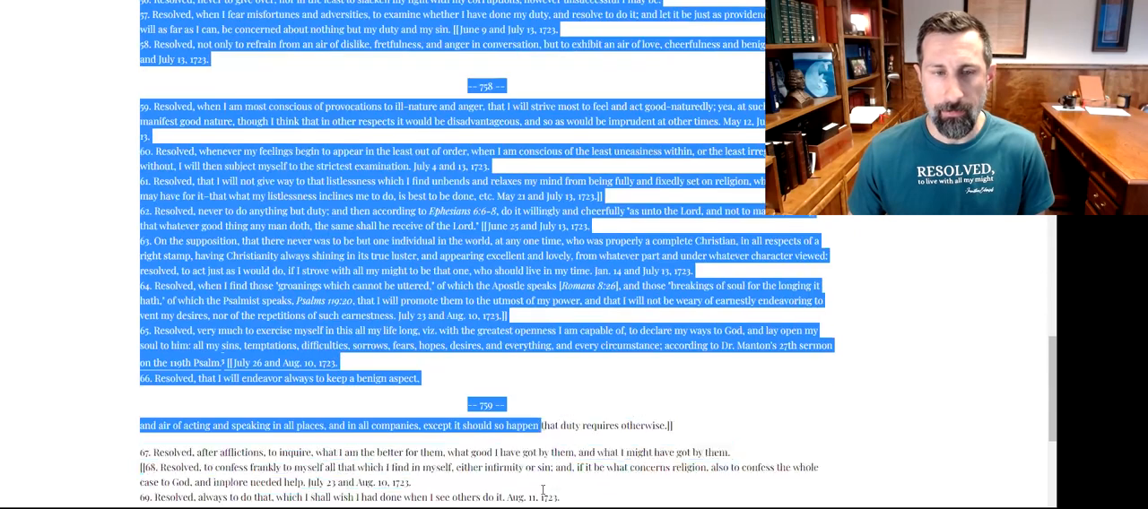
{"action": "scroll", "scroll_direction": "down", "scroll_amount": 3}
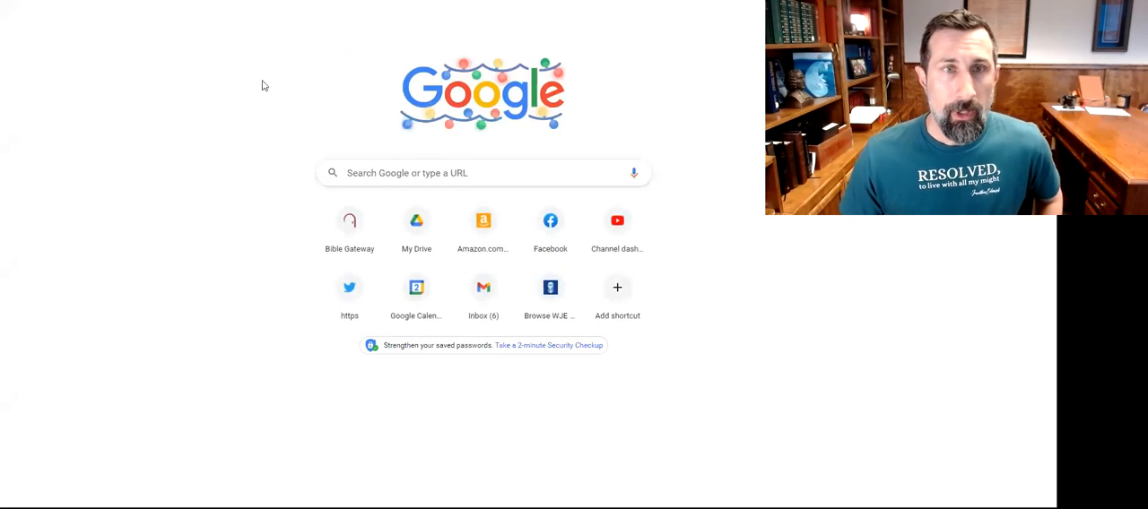
- Bring up a new Chrome tab showing the Google start page
{"action": "left_click", "coordinate": [416, 220]}
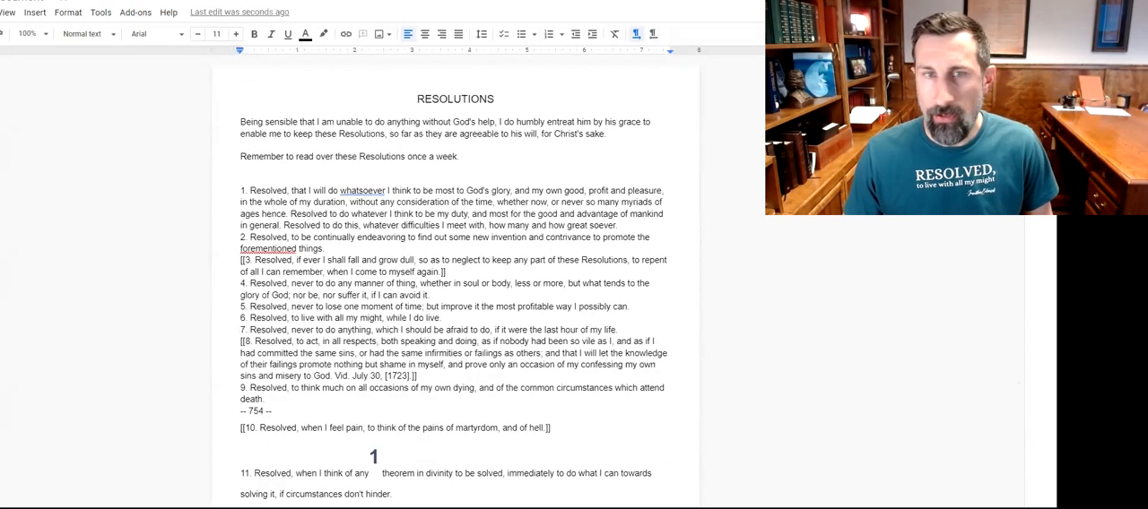
- Scroll through the pasted Resolutions in the new Google Doc down past resolution 11
{"action": "scroll", "scroll_direction": "down", "scroll_amount": 3}
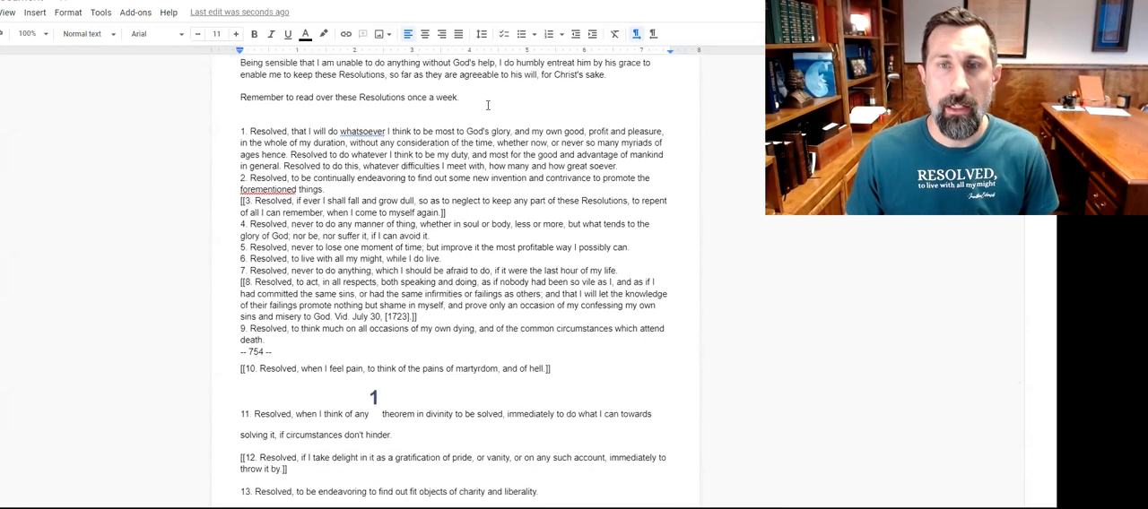
{"action": "scroll", "scroll_direction": "down", "scroll_amount": 3}
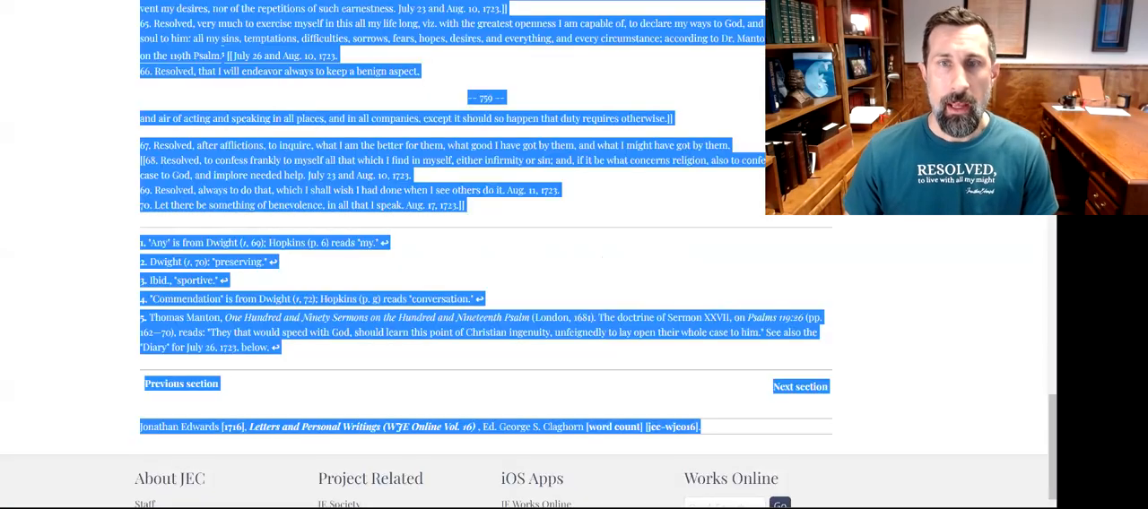
- Scroll the Resolutions page toward its bottom to reach the Browse WJE Online volumes link
{"action": "scroll", "scroll_direction": "up", "scroll_amount": 3}
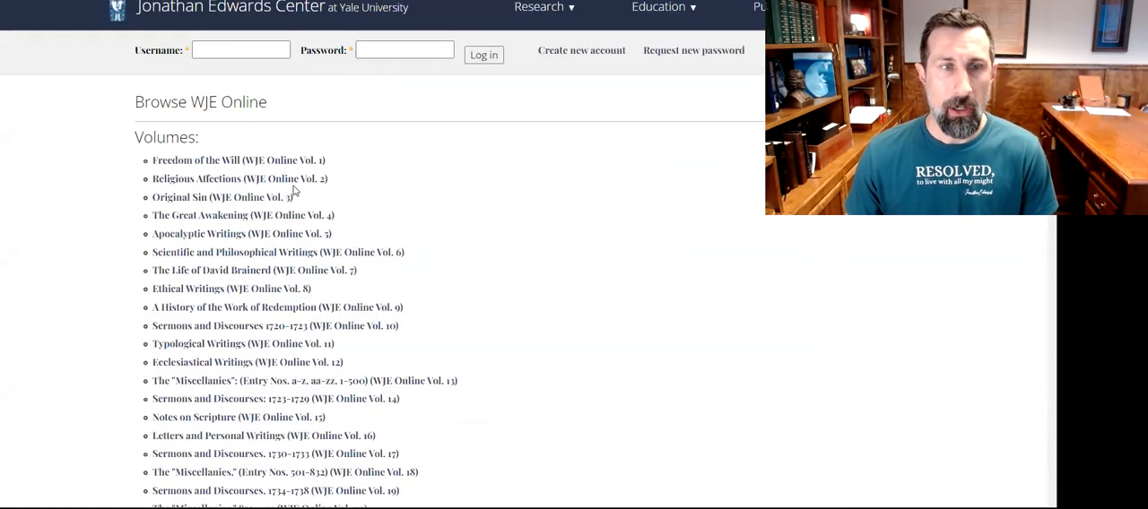
{"action": "scroll", "scroll_direction": "down", "scroll_amount": 3}
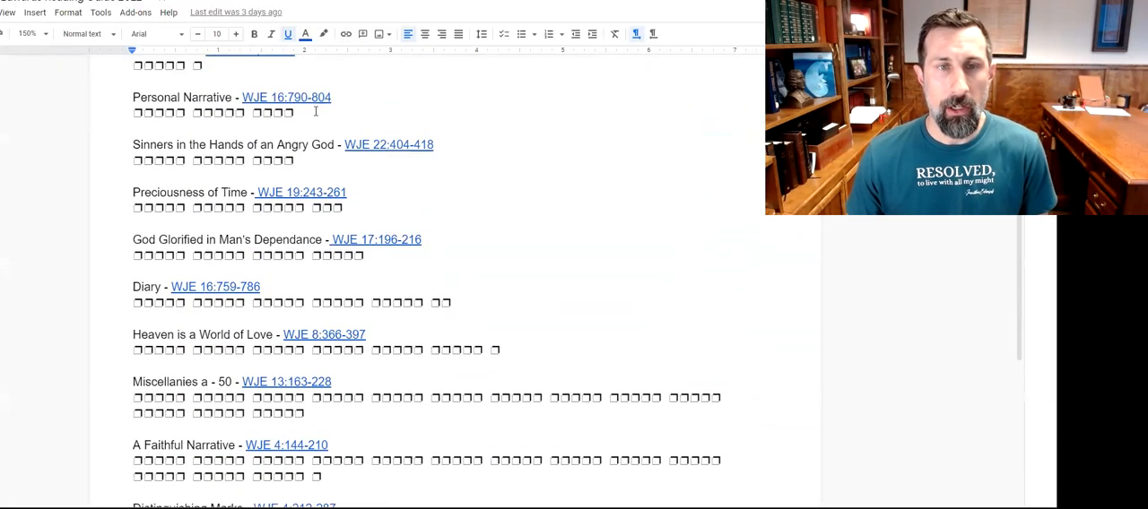
- Scroll through the reading guide and back to the WJE Online Browse page
{"action": "scroll", "scroll_direction": "down", "scroll_amount": 3}
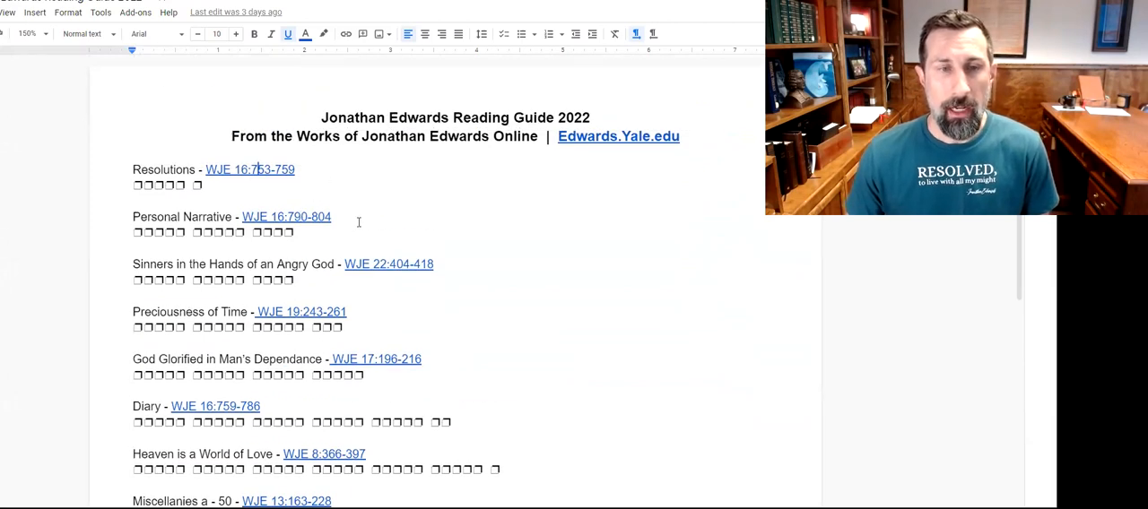
{"action": "scroll", "scroll_direction": "down", "scroll_amount": 3}
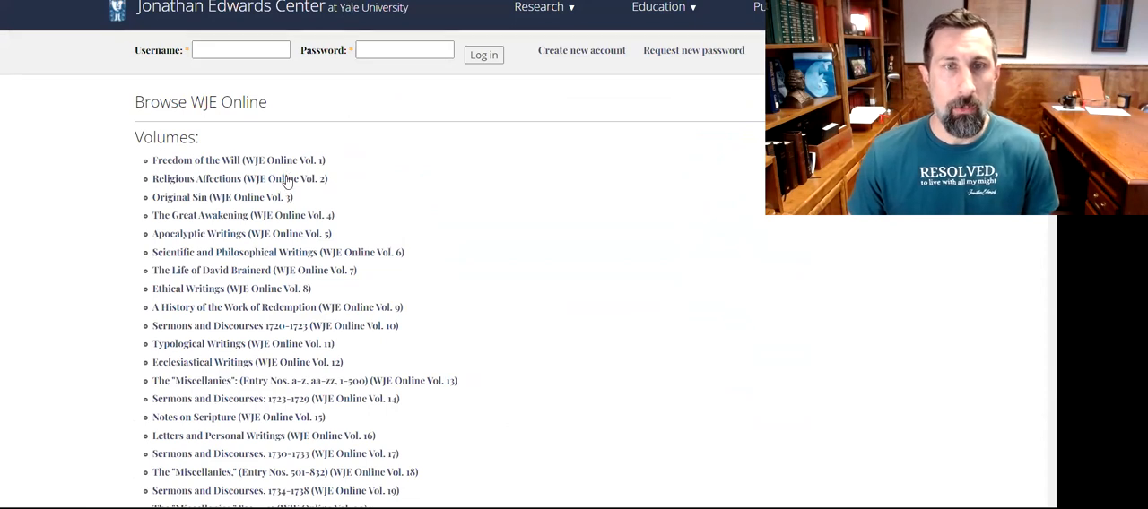
- Scroll the Miscellanies (Vol. 13) search page through its listed document parts
{"action": "scroll", "scroll_direction": "down", "scroll_amount": 3}
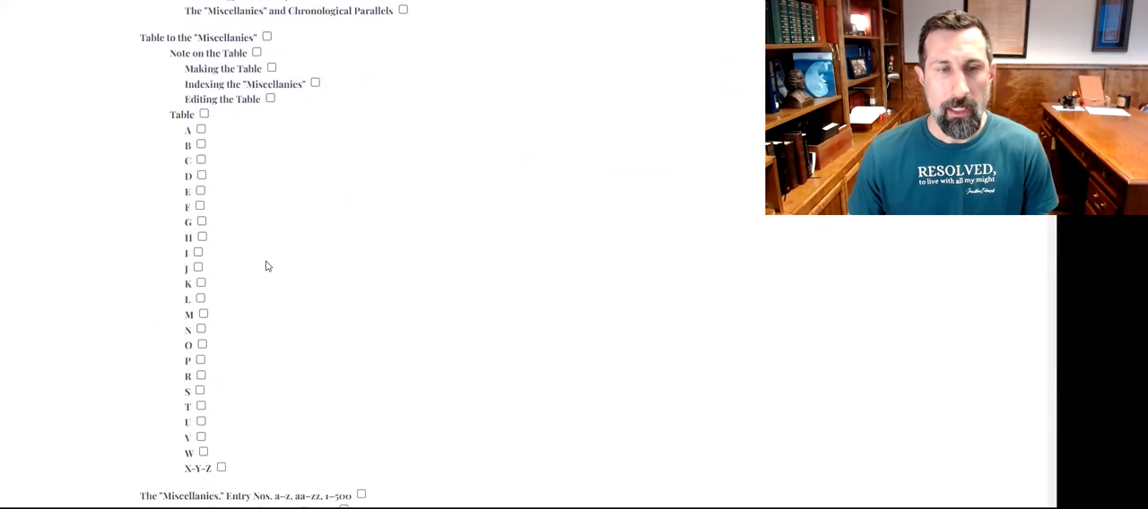
{"action": "scroll", "scroll_direction": "down", "scroll_amount": 3}
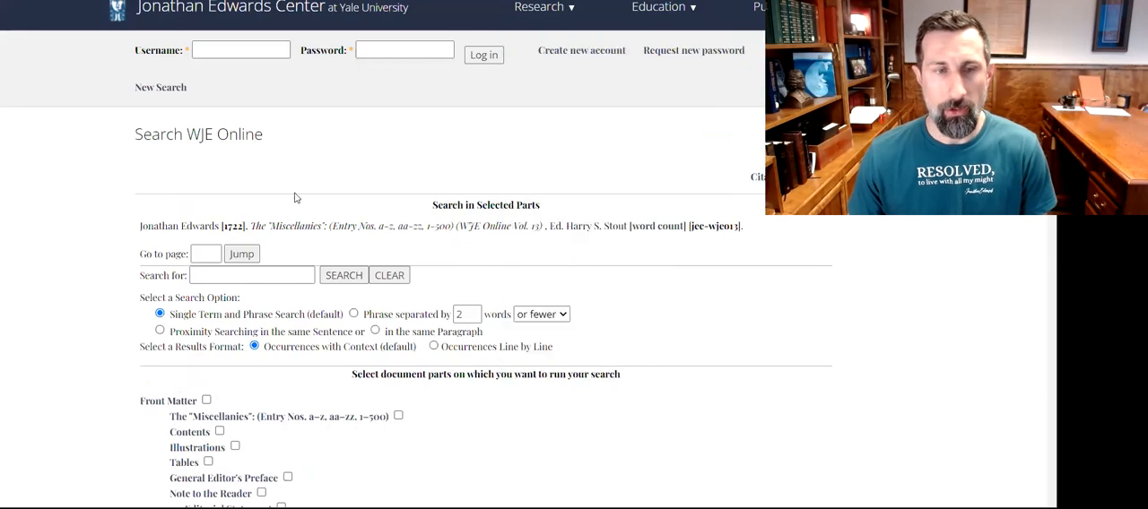
{"action": "scroll", "scroll_direction": "down", "scroll_amount": 3}
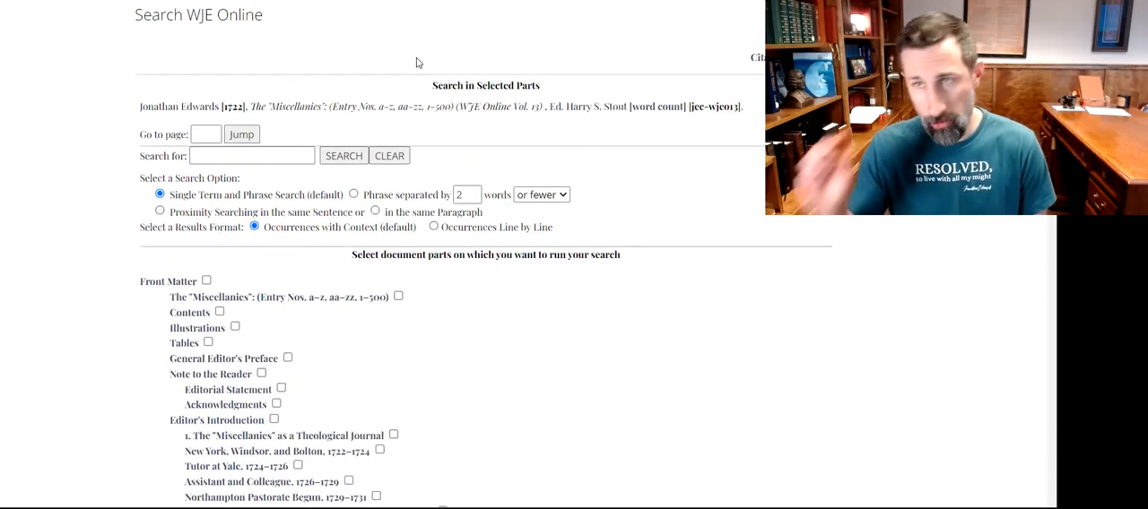